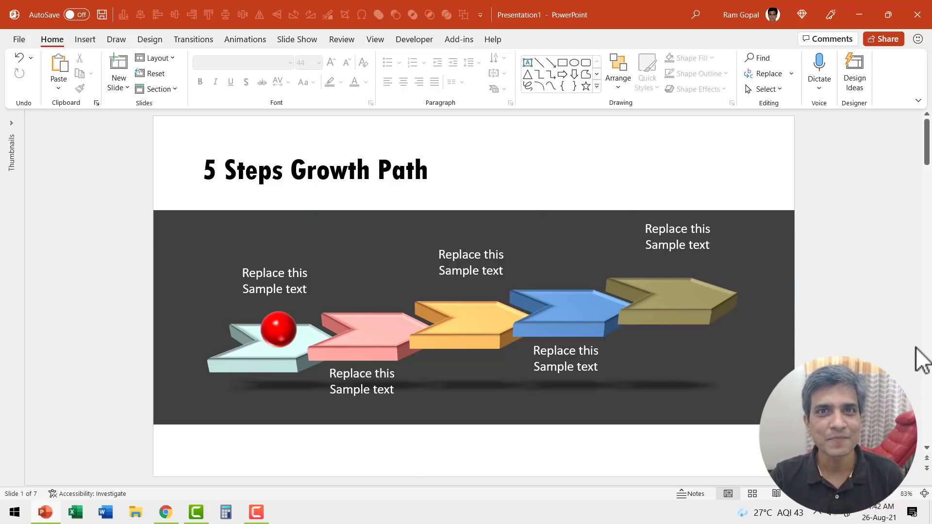
mouse_move(889, 354)
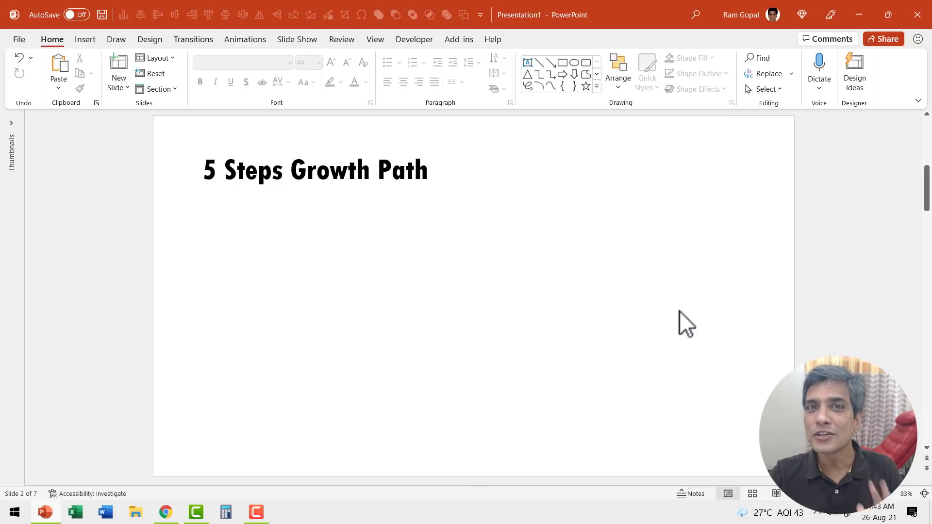
mouse_move(606, 95)
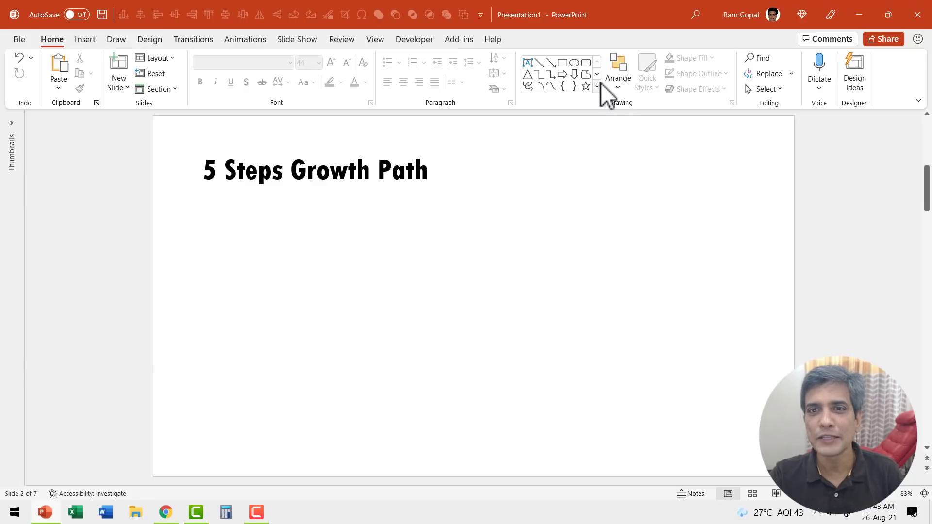
Insert a Chevron shape and place a copy right after the first one.
click(596, 88)
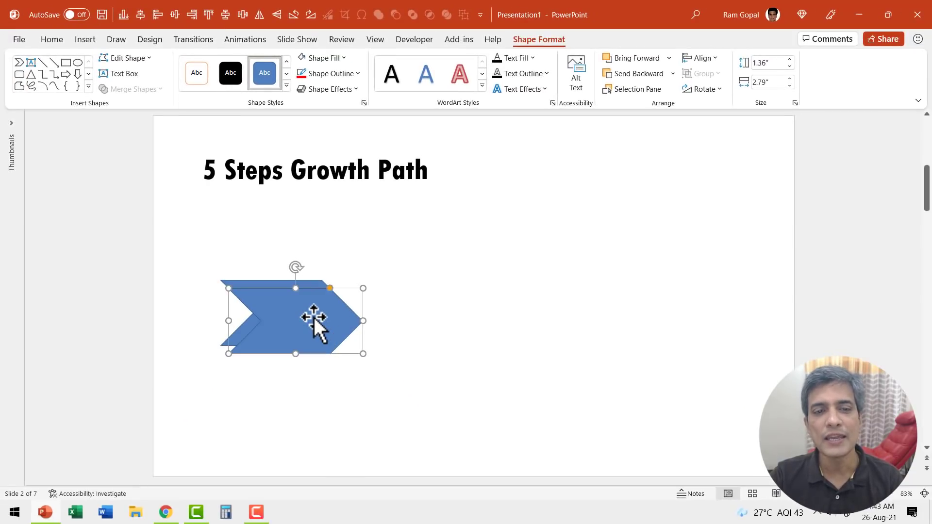
drag(314, 317, 421, 310)
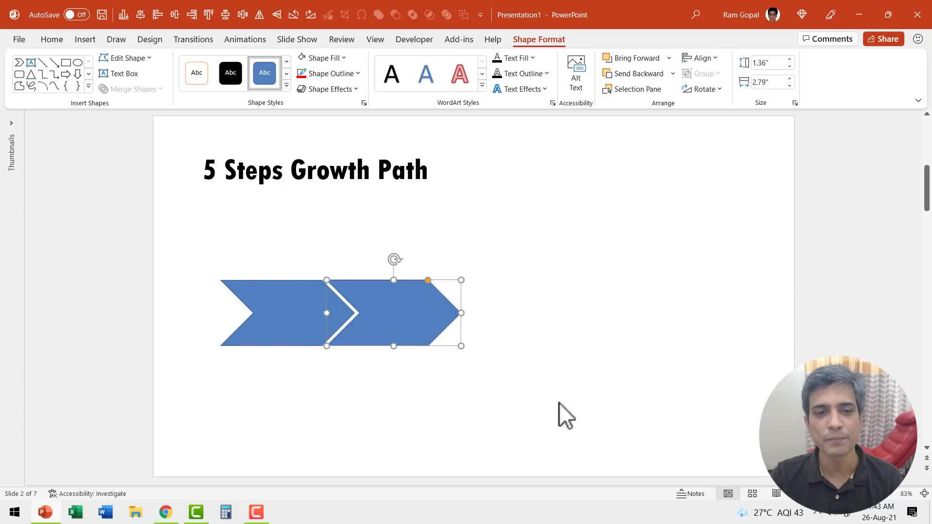
mouse_move(593, 490)
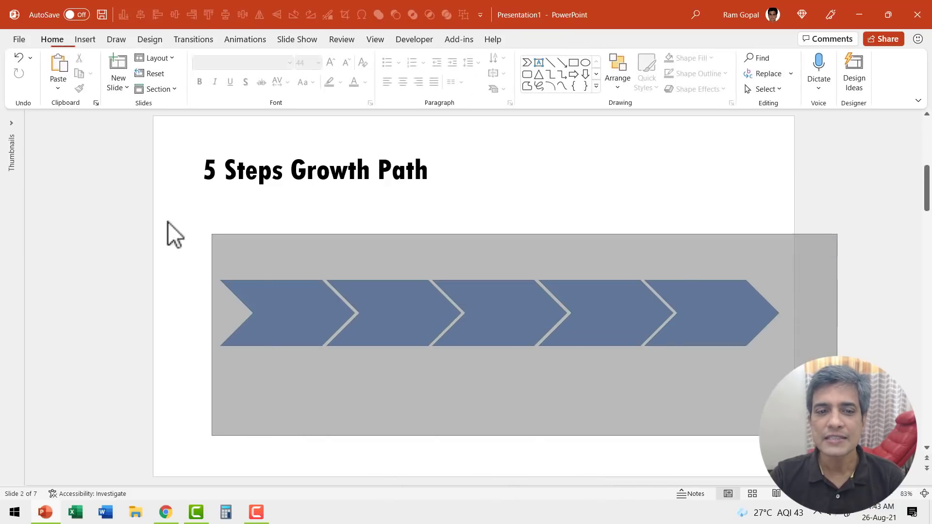
Group the five chevrons and apply a Perspective 3-D rotation preset to the row.
click(523, 313)
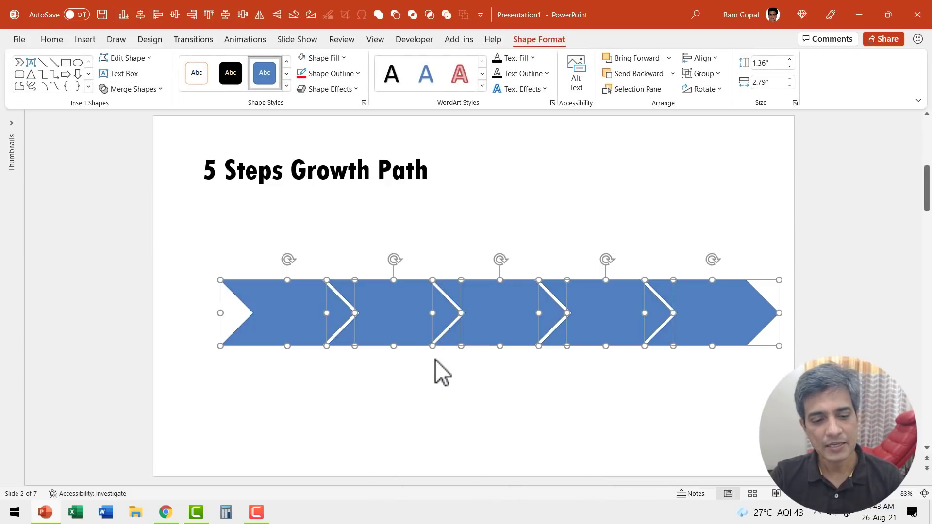
click(329, 73)
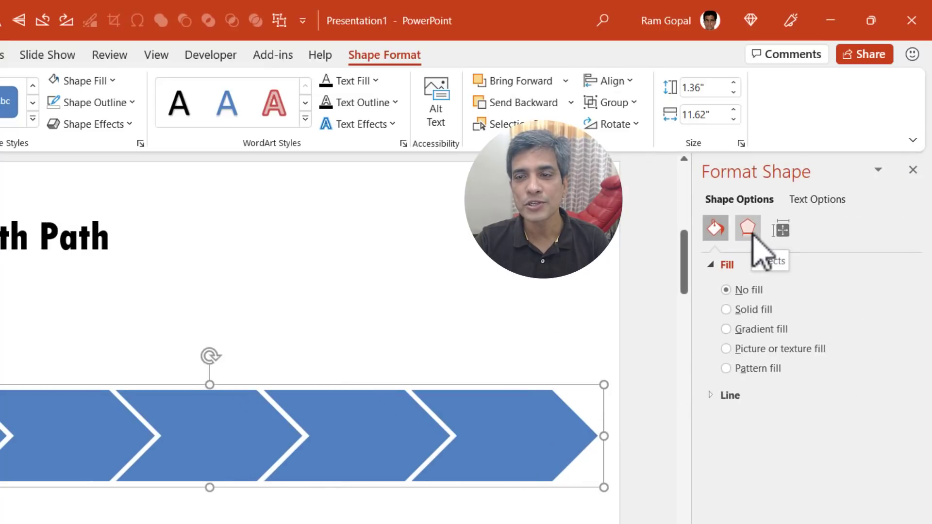
click(747, 227)
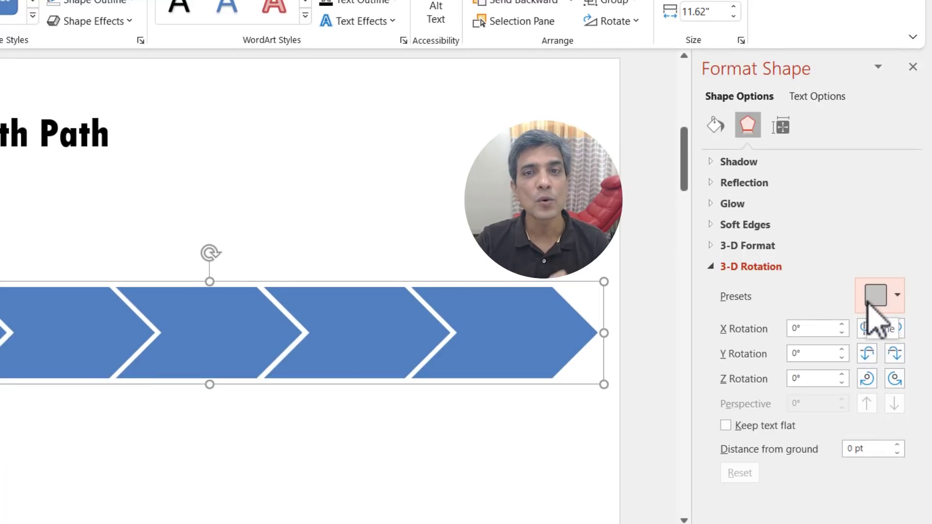
click(880, 296)
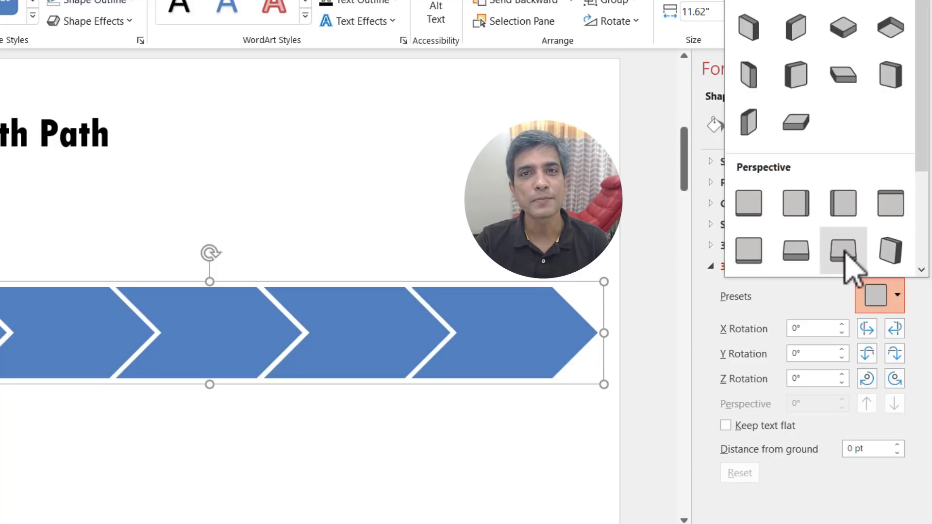
click(842, 249)
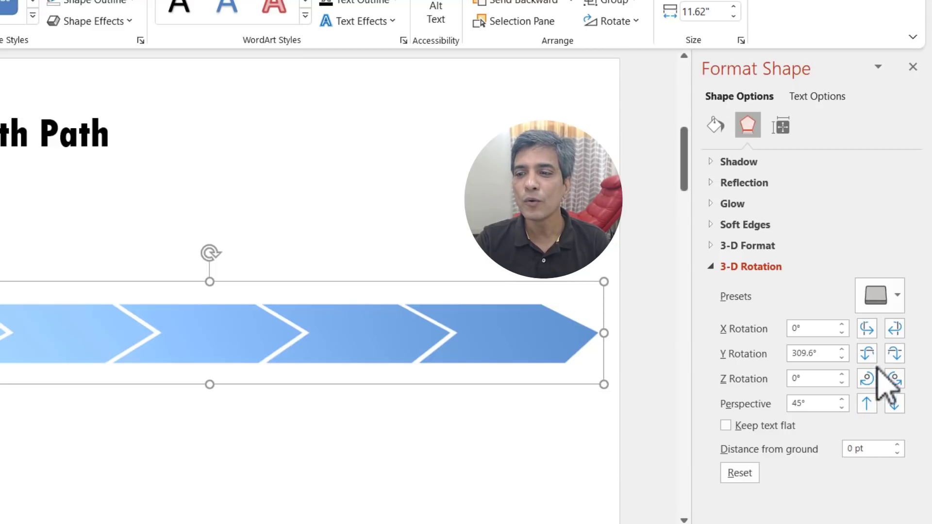
click(894, 353)
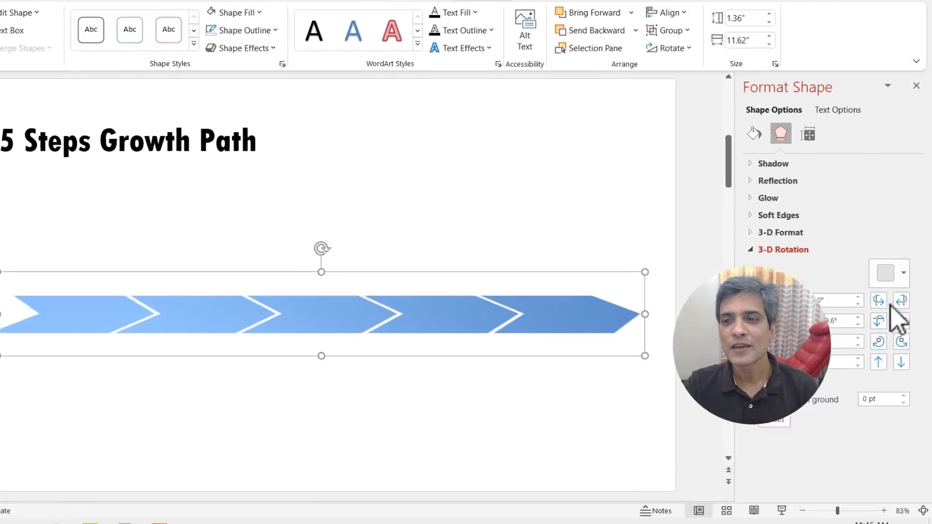
Apply a Soft Round top bevel to the chevron row and enter the depth size.
click(780, 232)
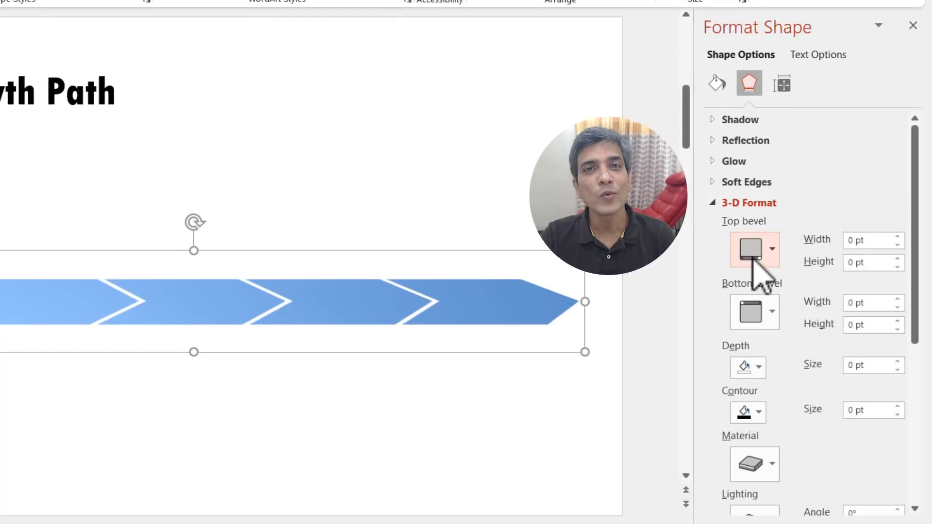
click(771, 249)
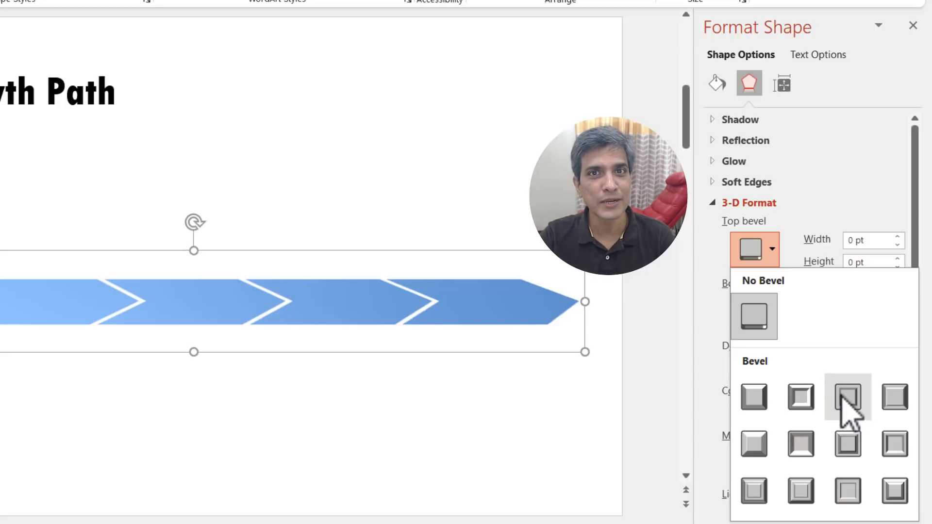
mouse_move(800, 445)
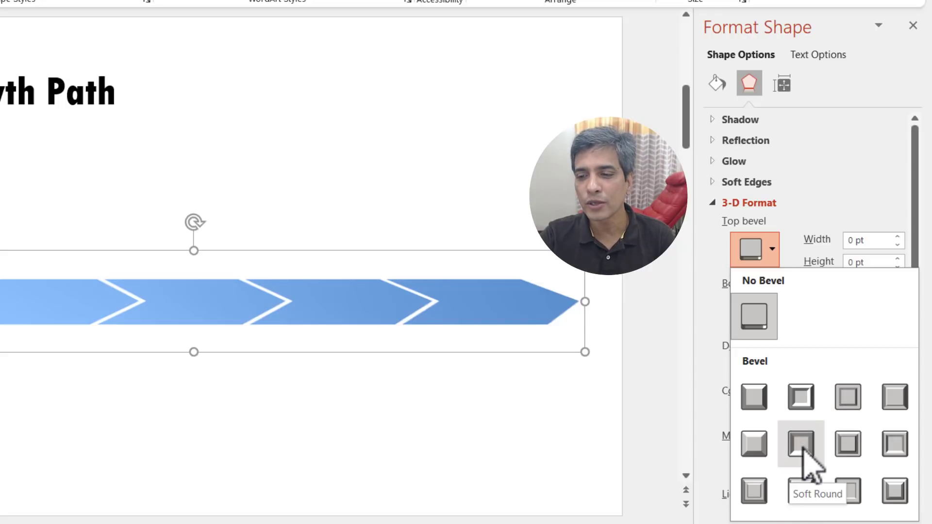
click(800, 444)
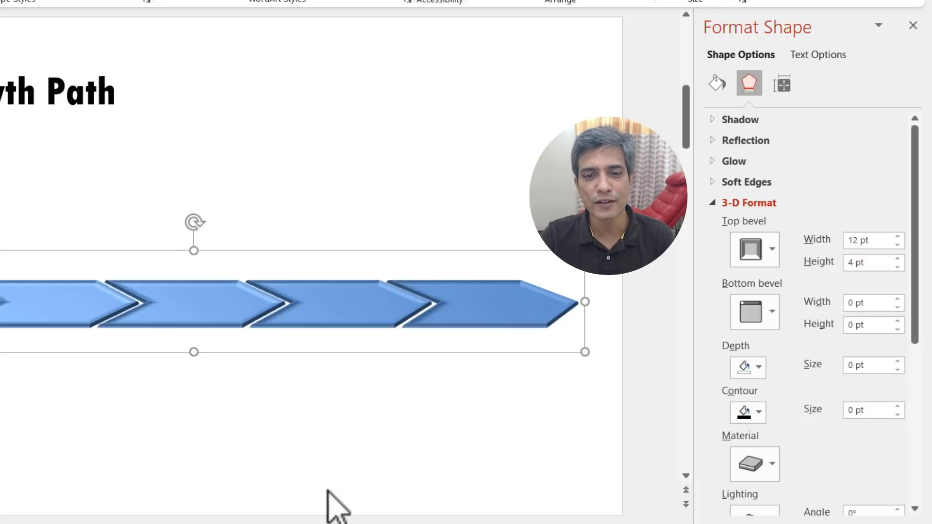
mouse_move(445, 431)
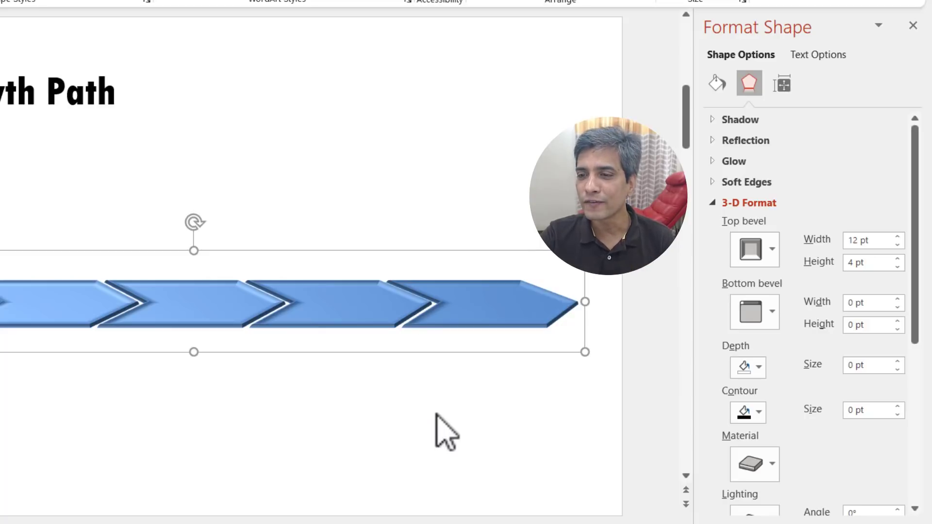
mouse_move(880, 369)
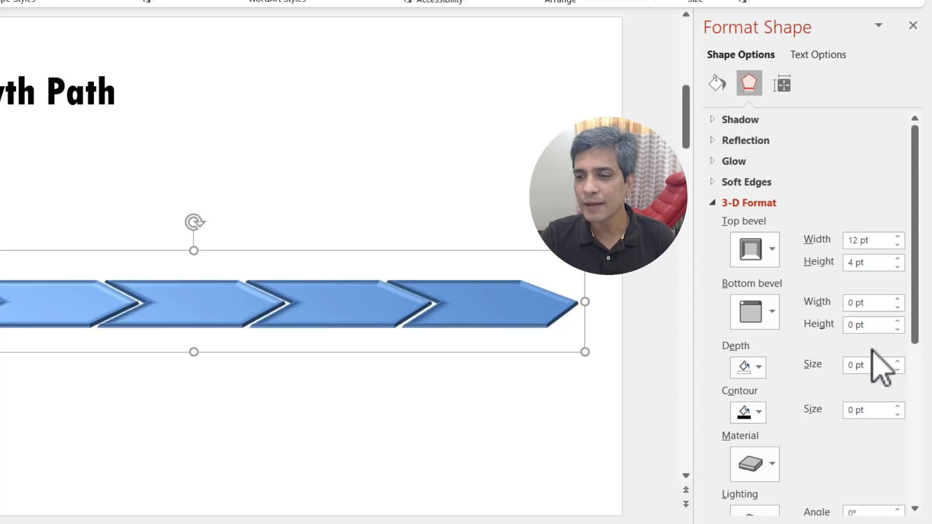
text(2)
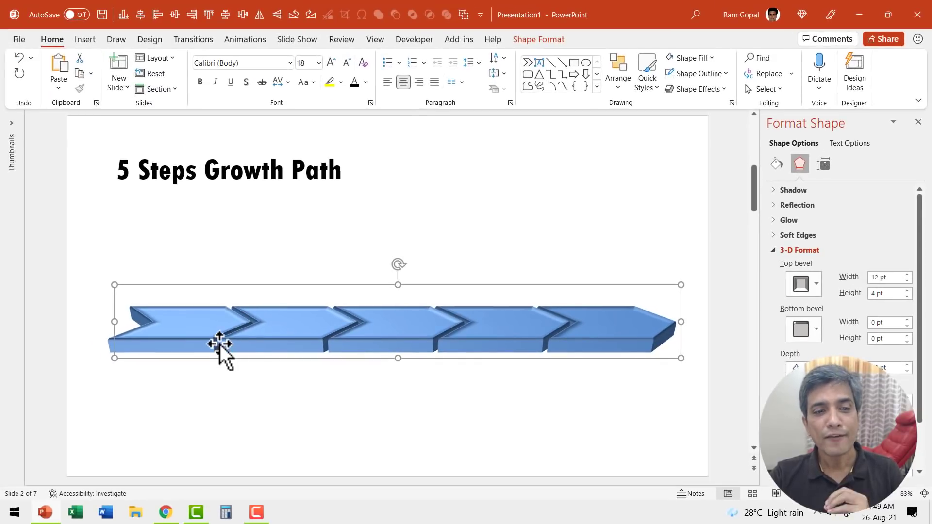
mouse_move(633, 341)
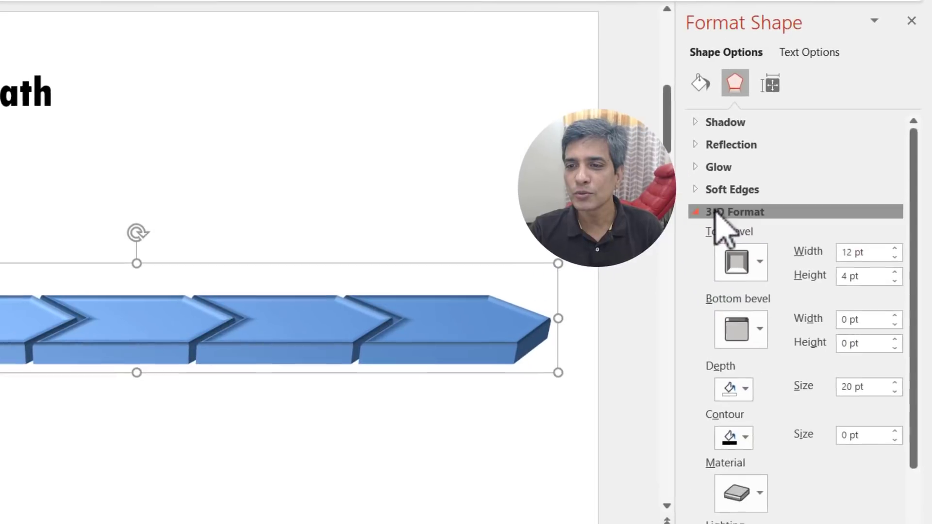
Set the chevron group's 3-D value to 20 and distance from ground to 60.
click(736, 233)
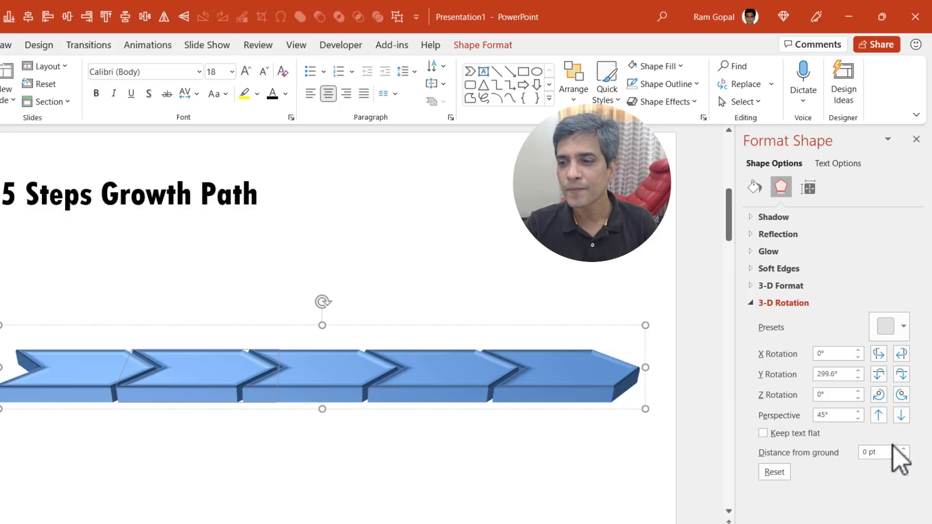
text(20)
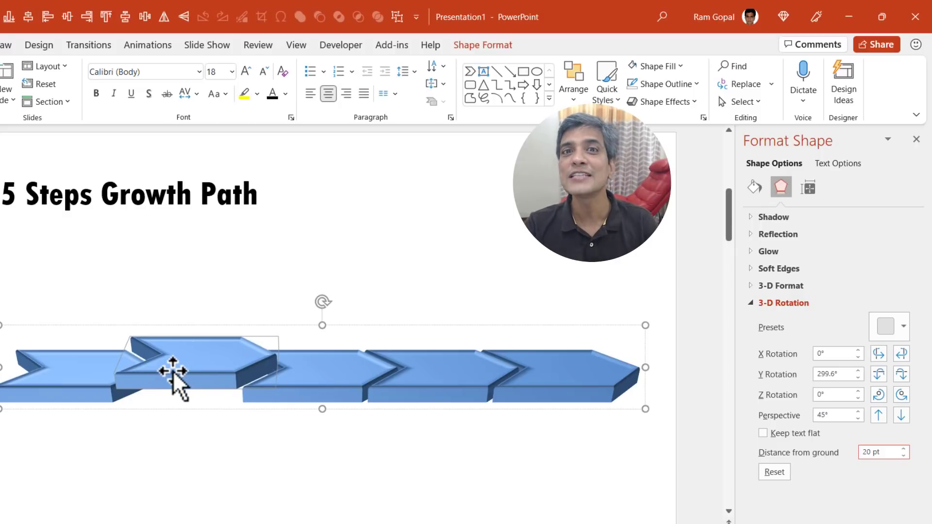
mouse_move(198, 383)
text(40)
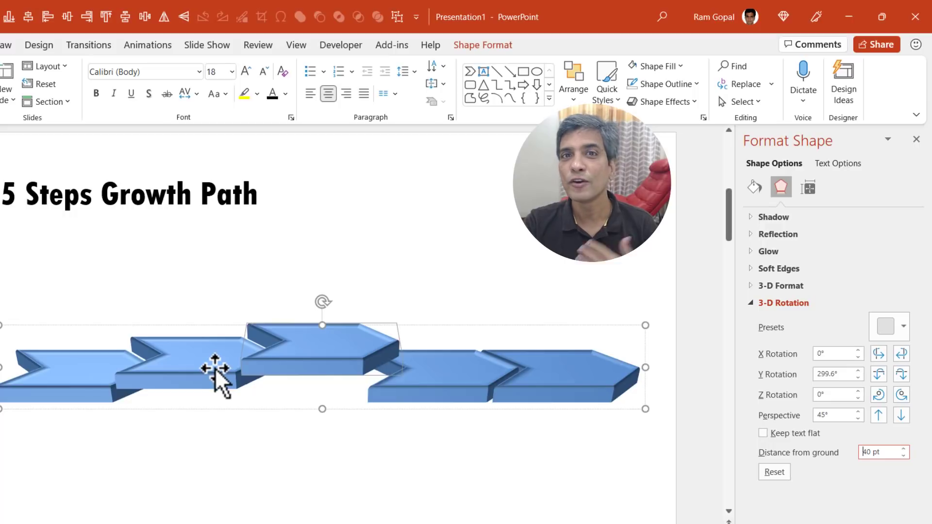
mouse_move(229, 381)
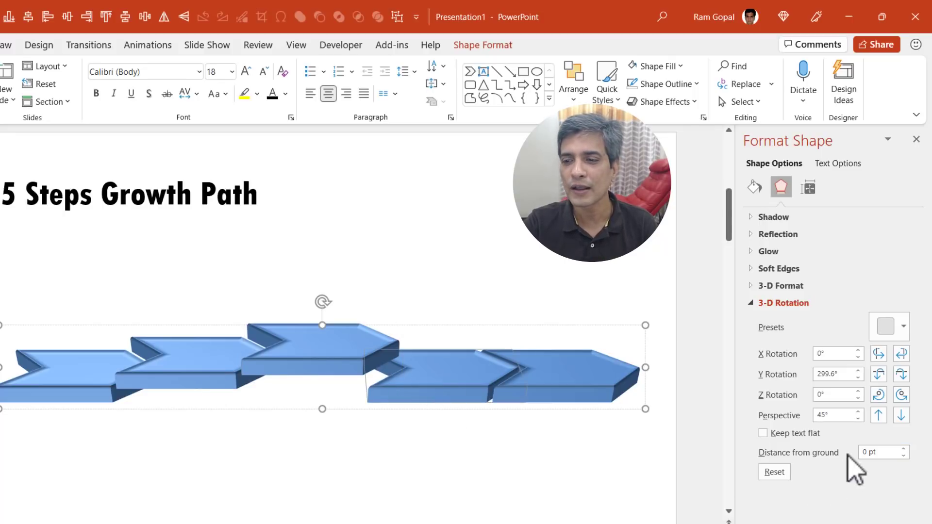
click(879, 452)
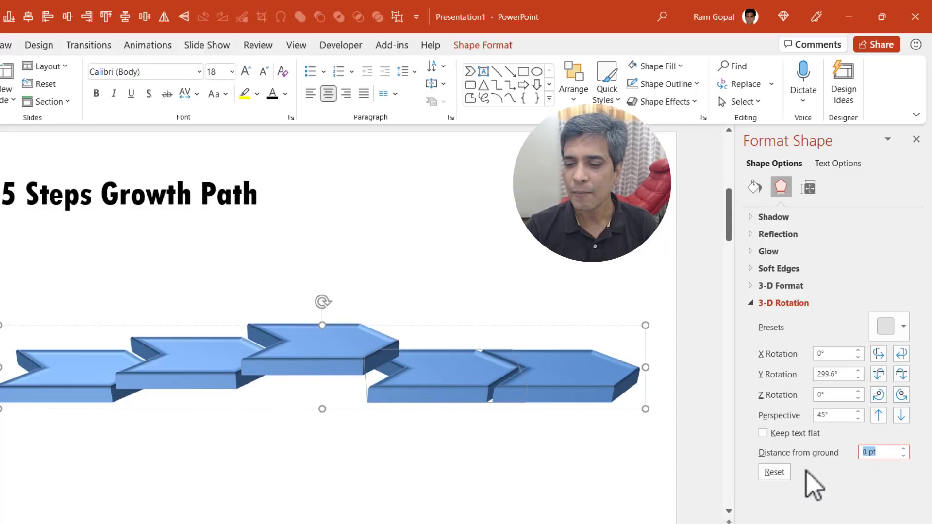
text(60)
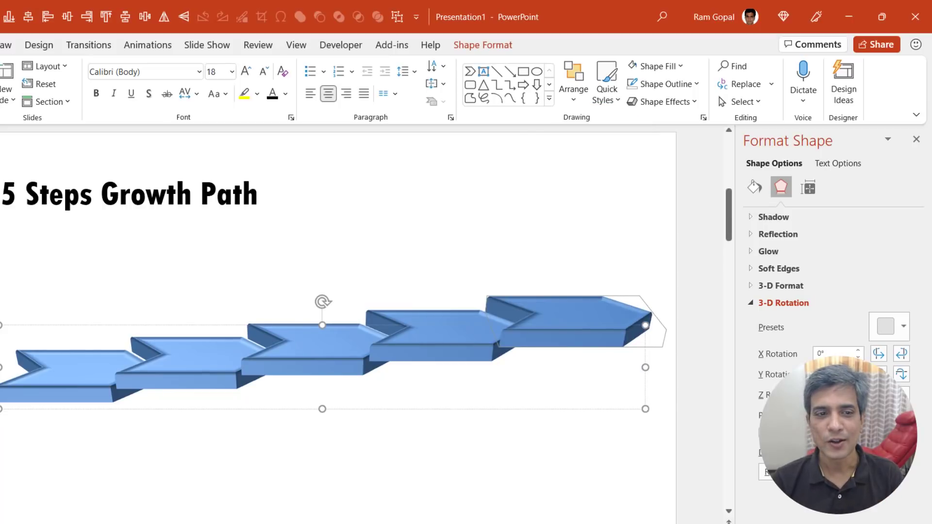
mouse_move(724, 508)
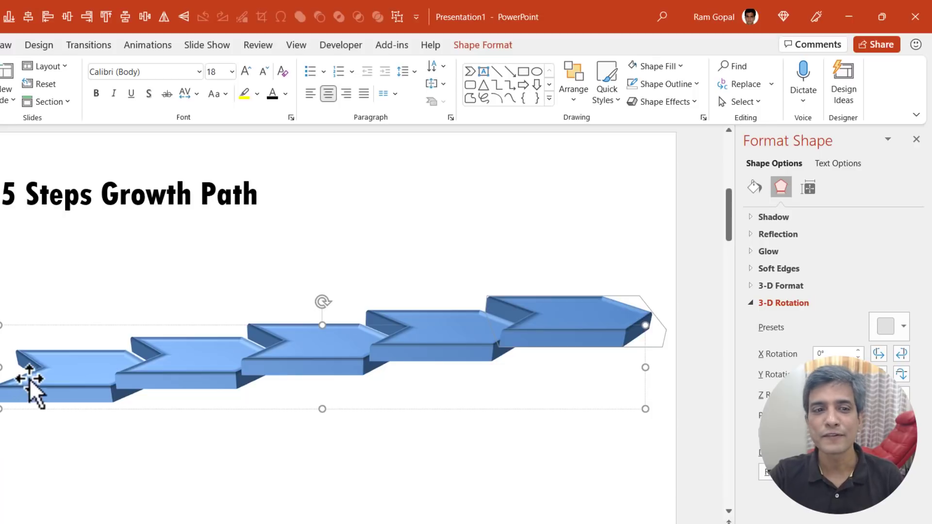
Give individual chevrons solid fill colours, then reselect the whole staircase group.
click(754, 187)
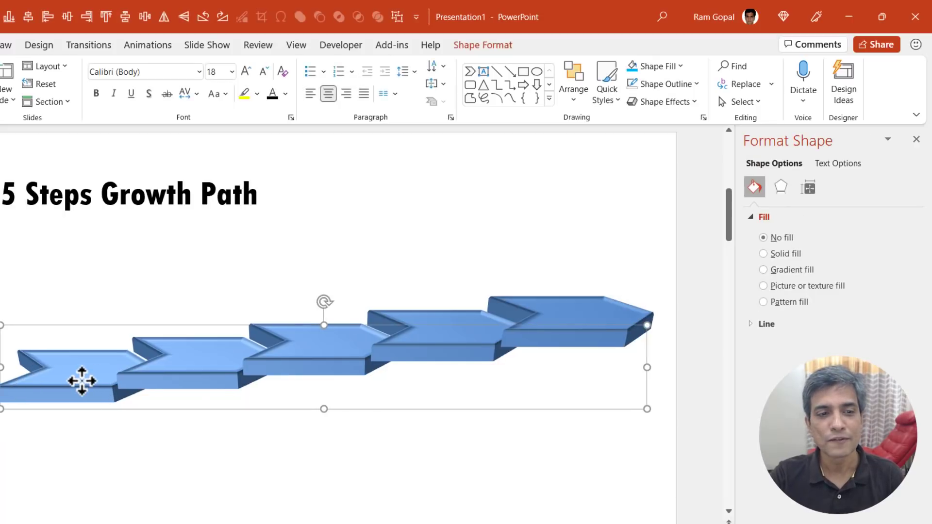
click(654, 66)
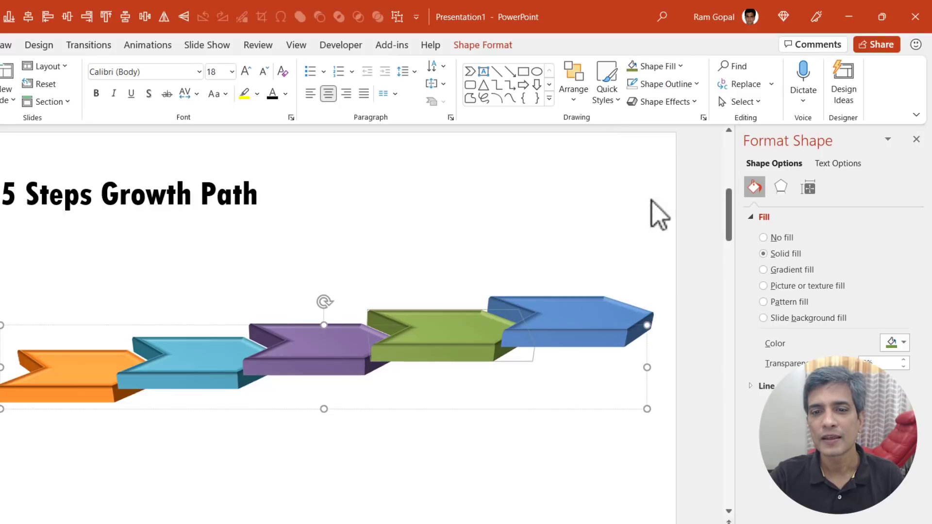
click(653, 66)
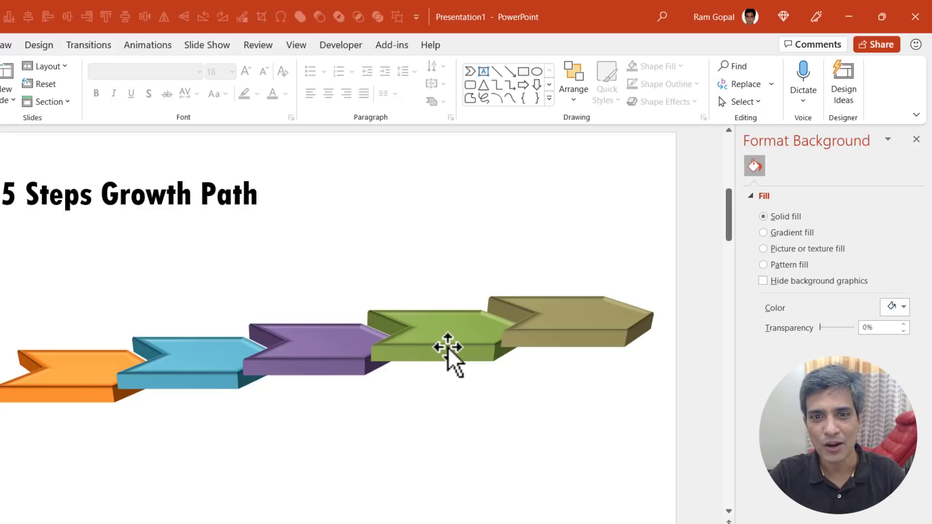
click(447, 346)
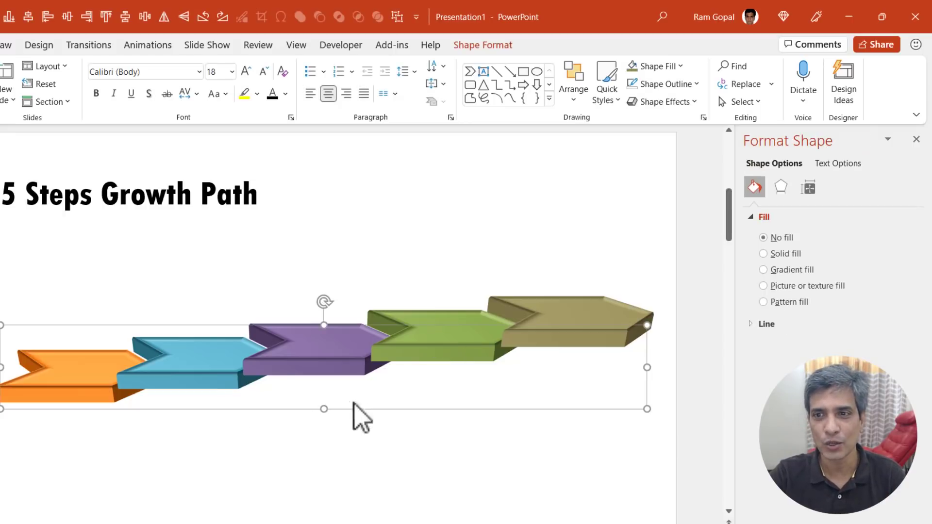
Expand the Shadow settings in the staircase's Effects options.
click(781, 186)
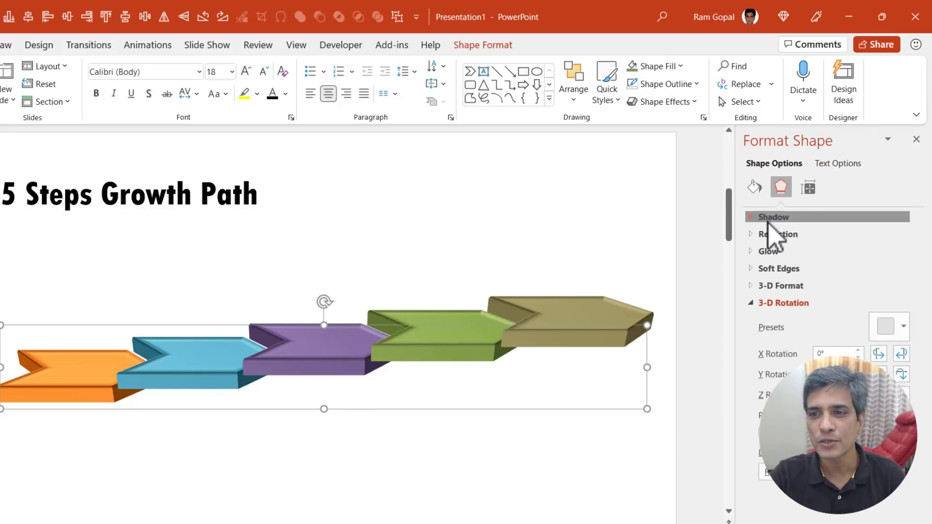
click(894, 236)
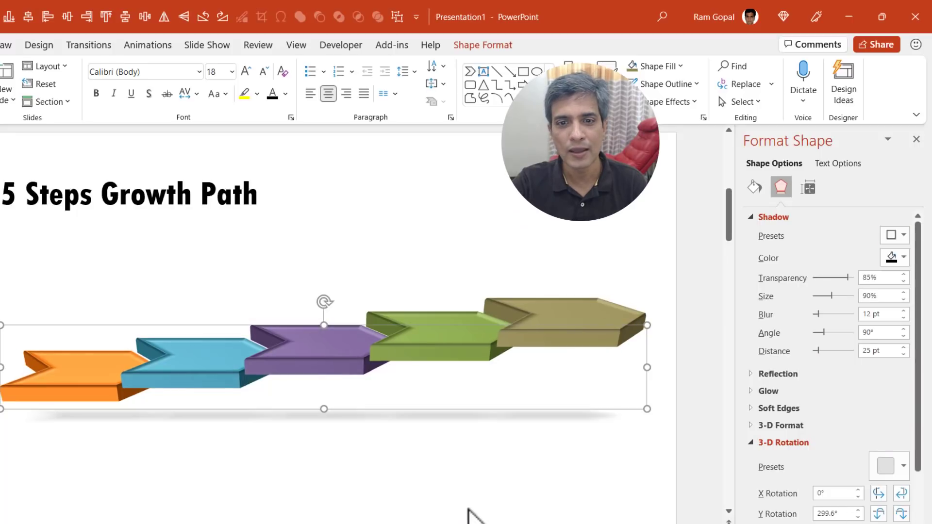
mouse_move(544, 450)
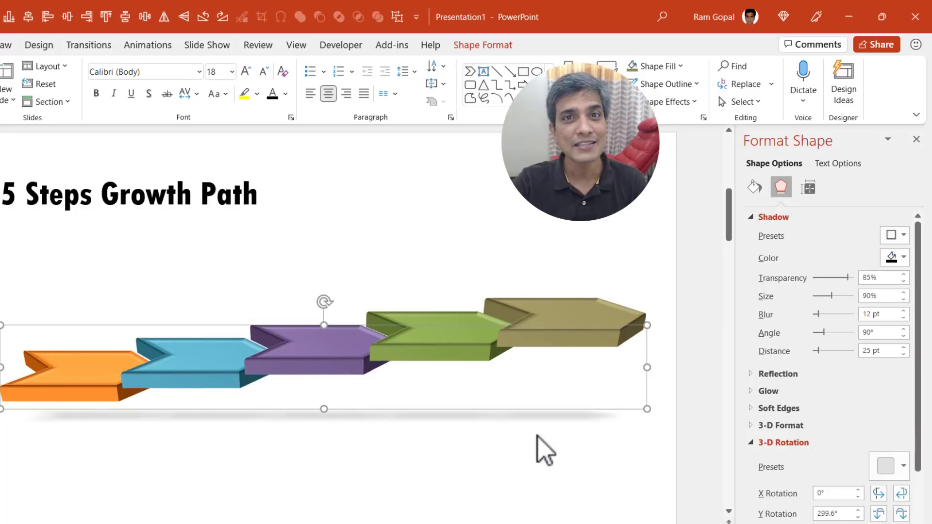
mouse_move(544, 342)
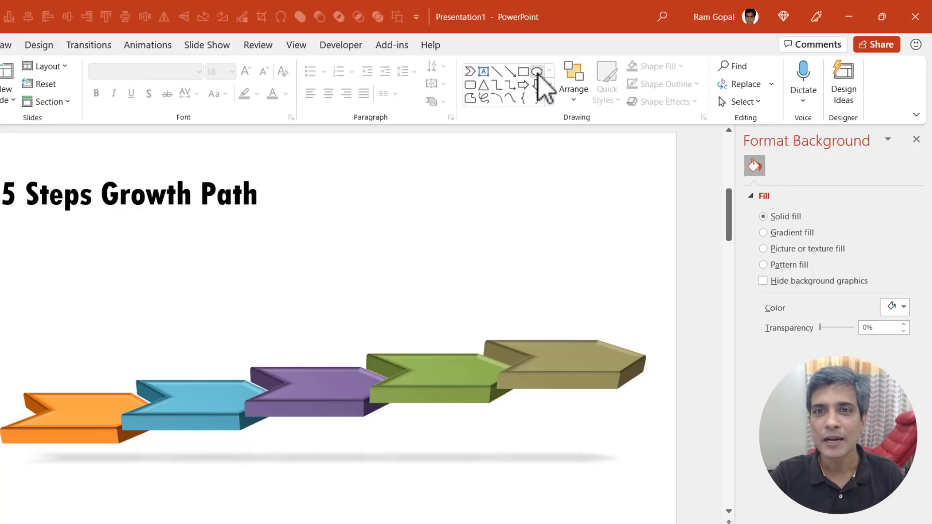
Draw a small circle on the slide with the Oval tool.
click(534, 72)
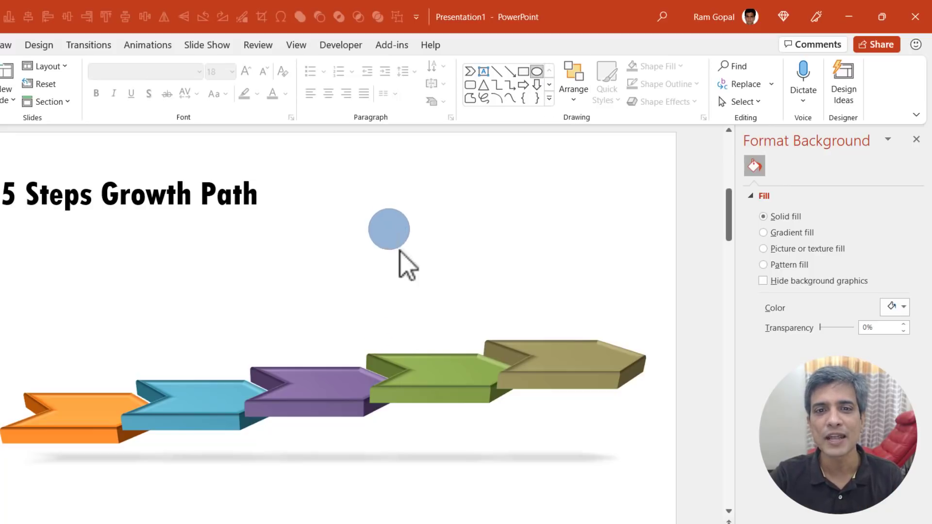
click(388, 229)
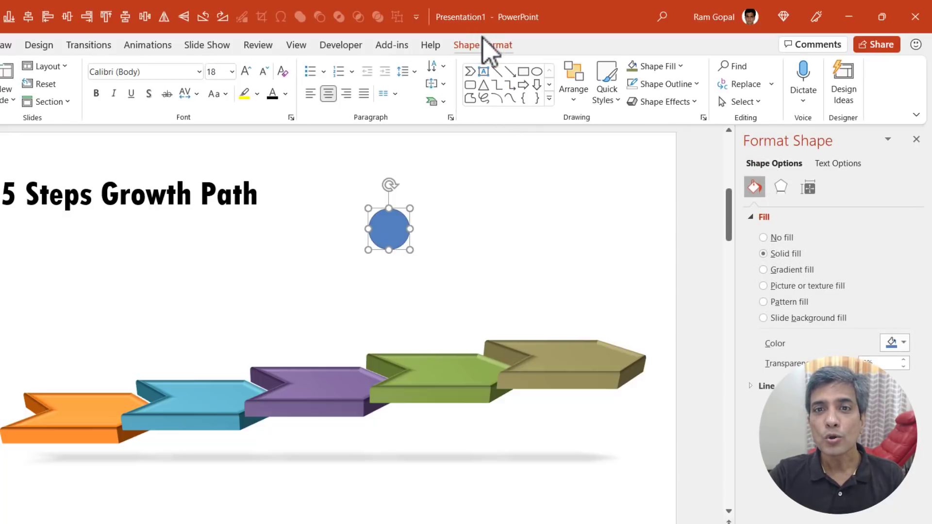
click(484, 45)
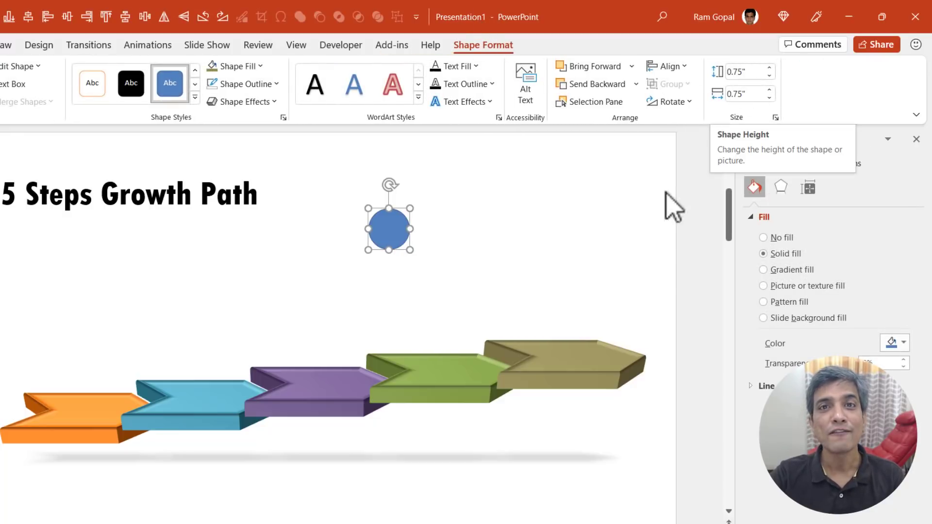
mouse_move(605, 312)
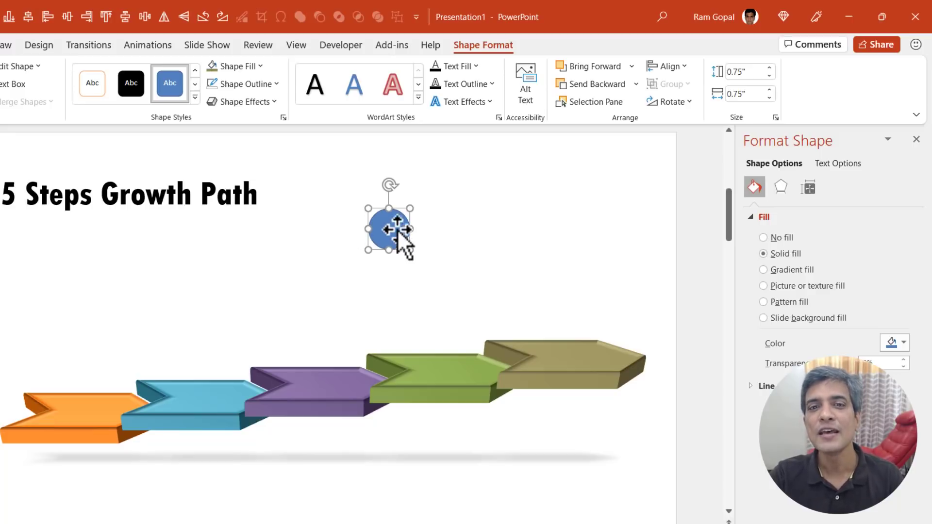
Give the circle 27 pt top and bottom bevels and a red fill.
right_click(387, 229)
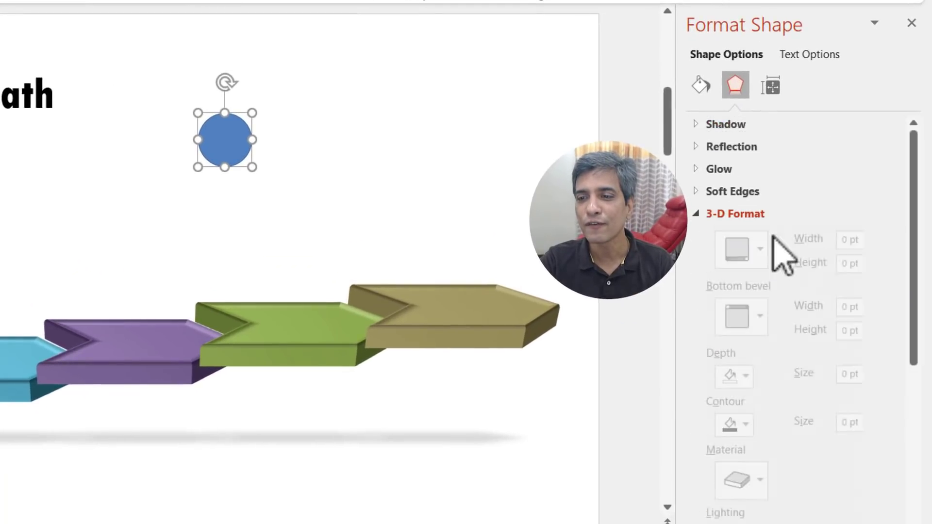
click(759, 263)
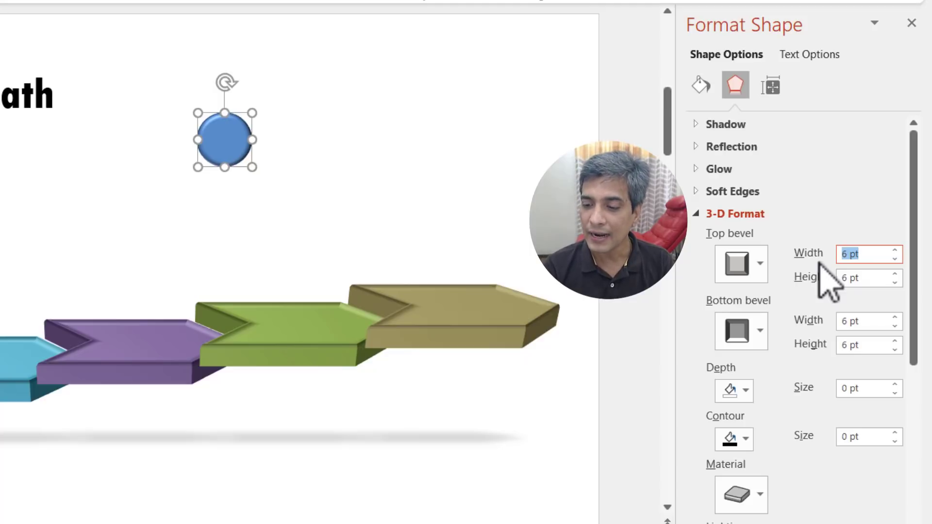
text(27)
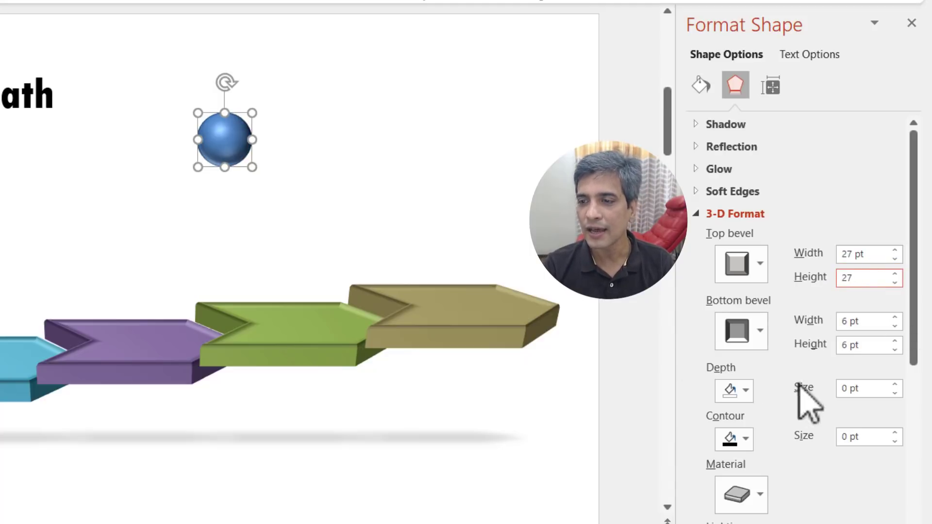
text(27)
click(869, 345)
text(2)
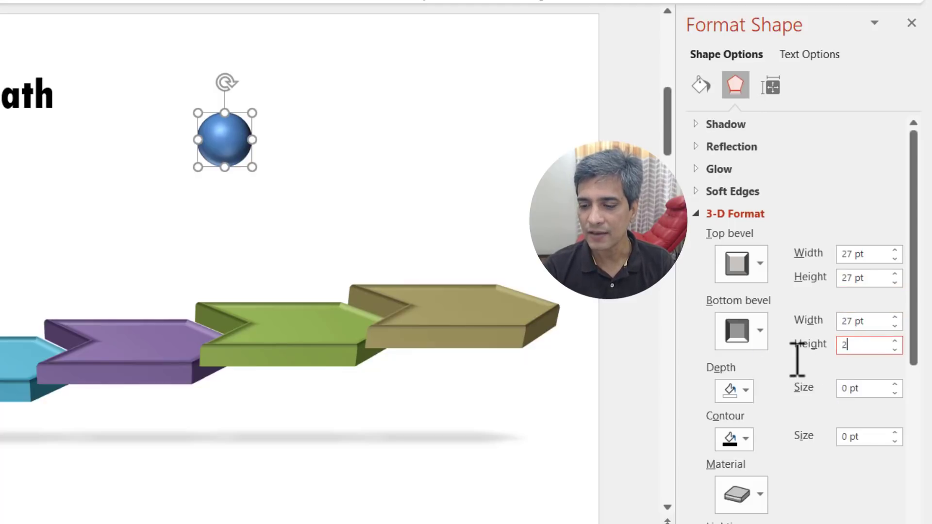
text(7)
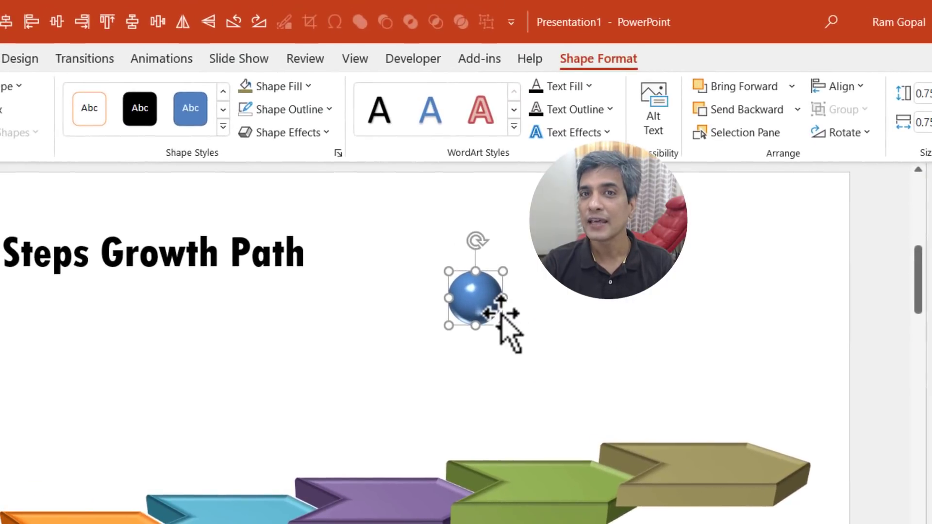
click(273, 86)
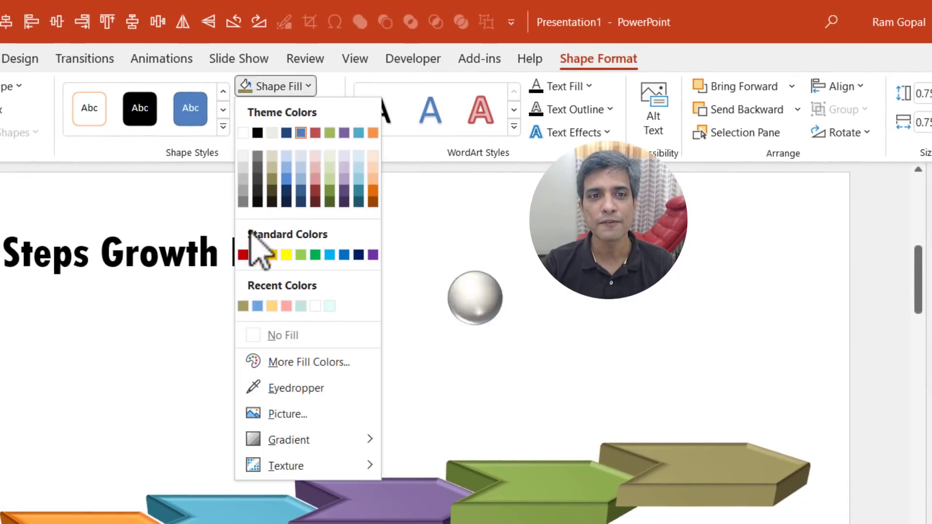
click(242, 255)
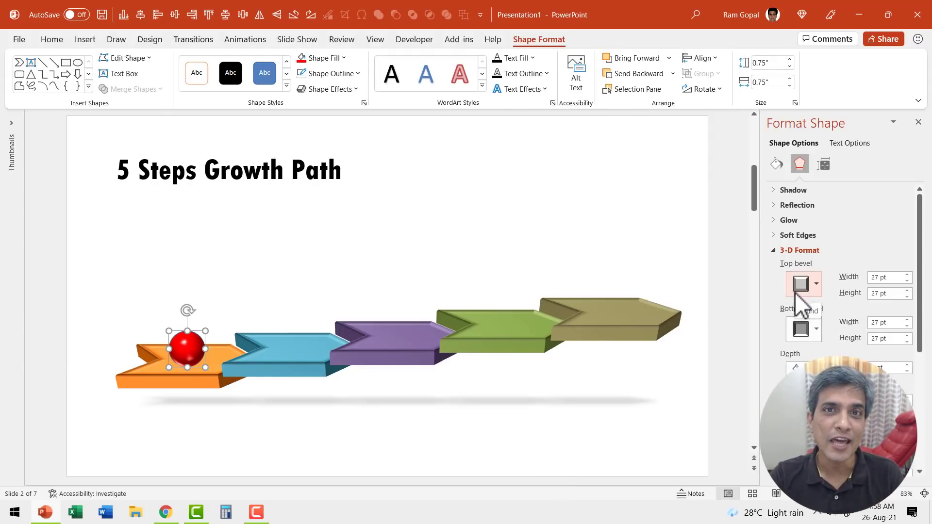
mouse_move(591, 265)
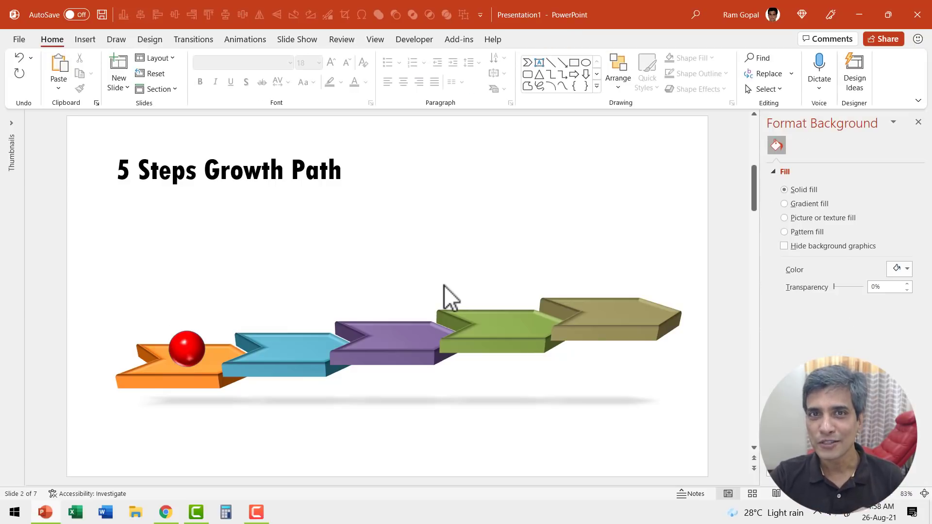
mouse_move(190, 362)
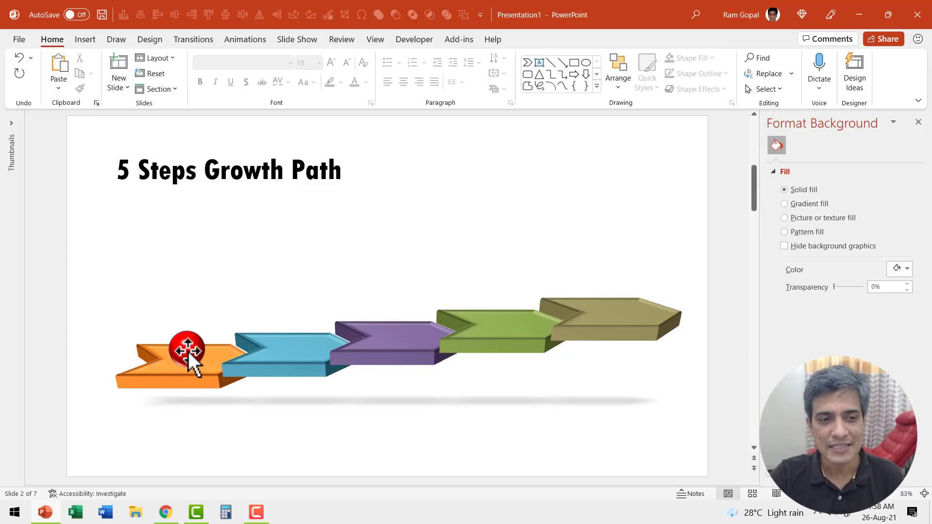
Apply a Fly In from top entrance animation to the red ball.
click(245, 39)
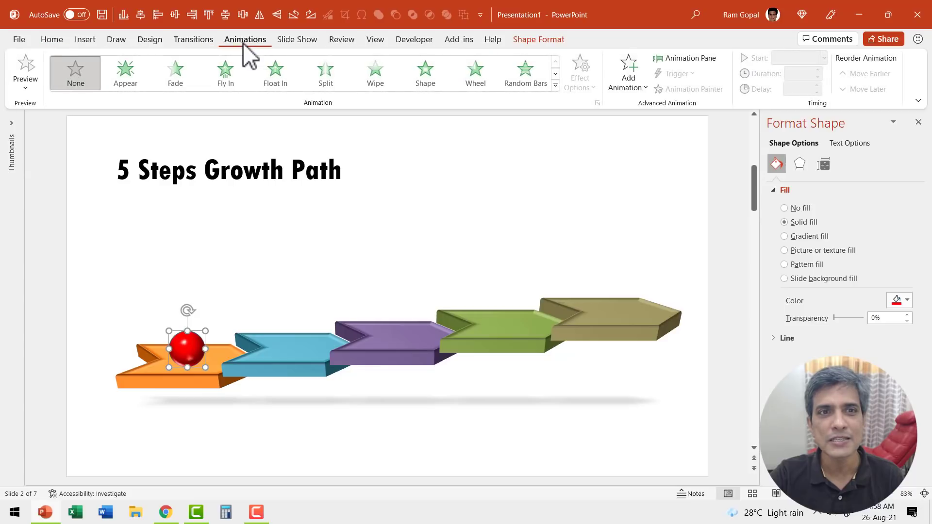
click(685, 58)
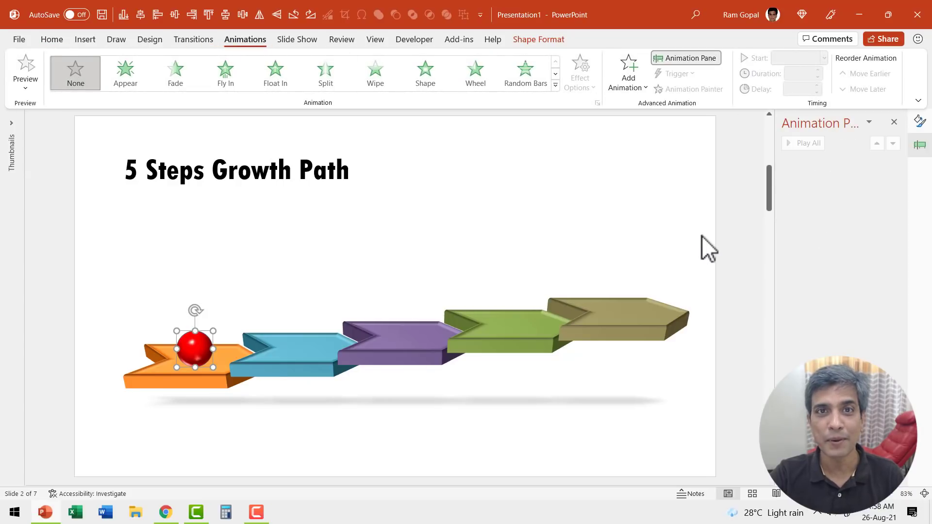
mouse_move(275, 71)
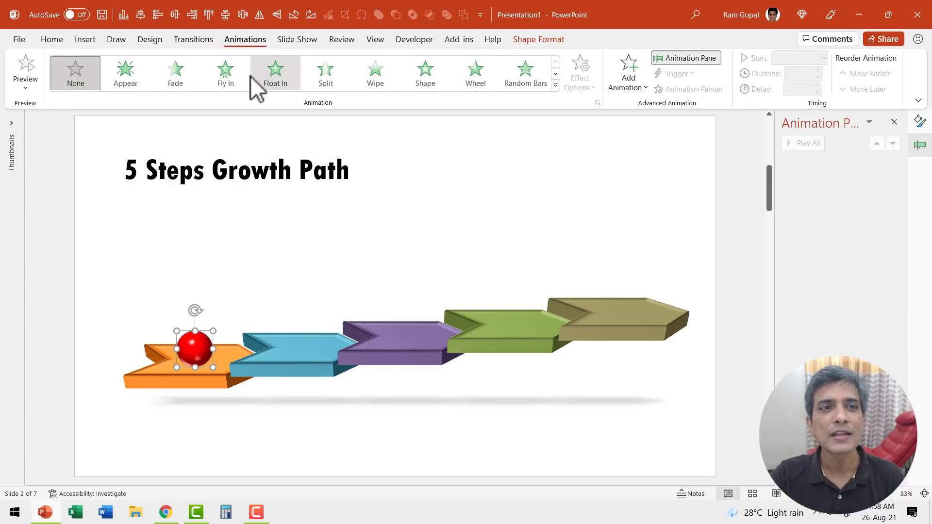
click(225, 71)
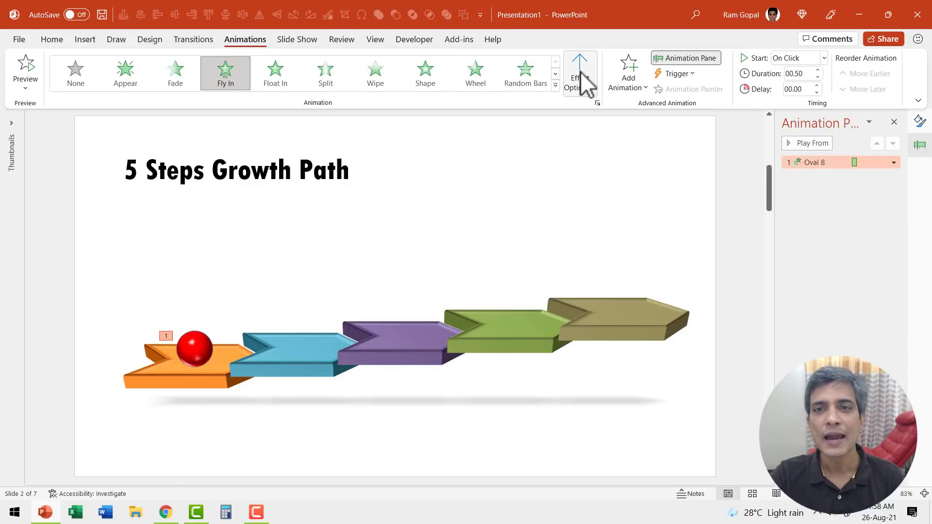
click(579, 71)
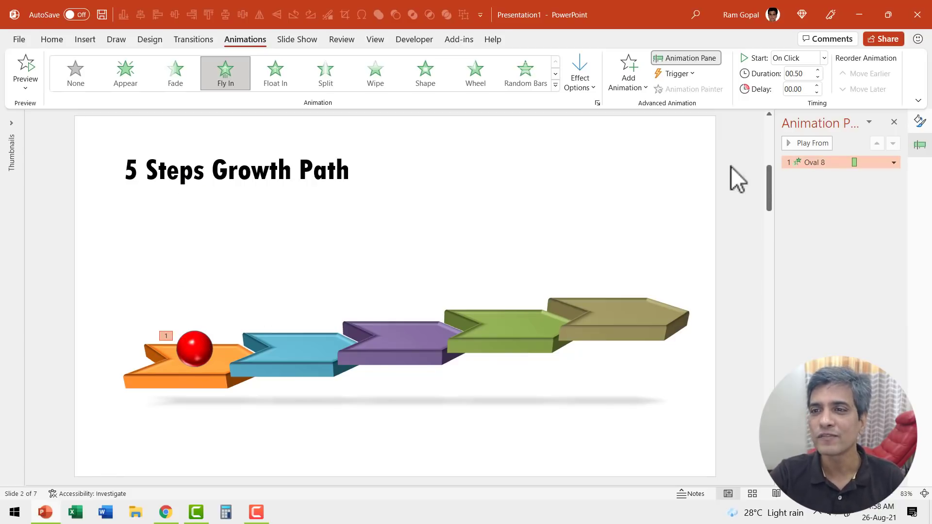
Set the ball's Fly In bounce end to 0.22 seconds in Effect Options.
click(892, 162)
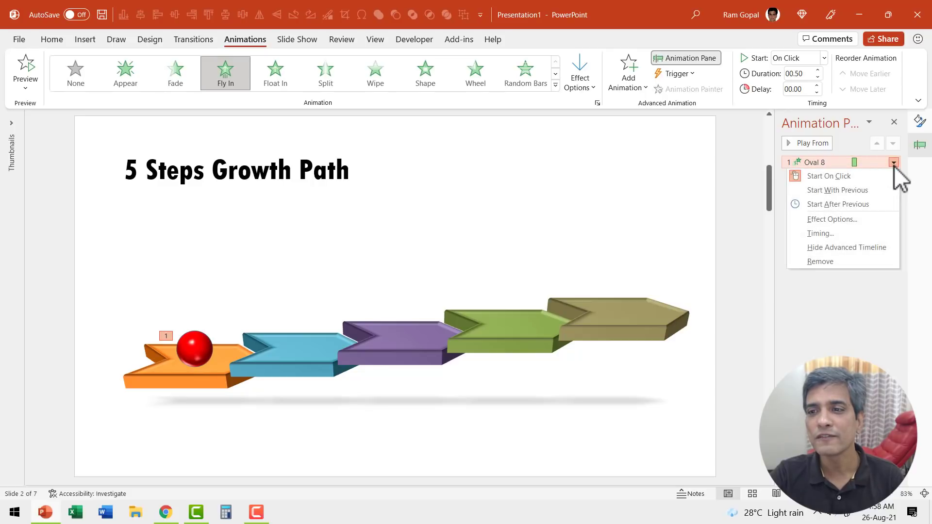
click(831, 219)
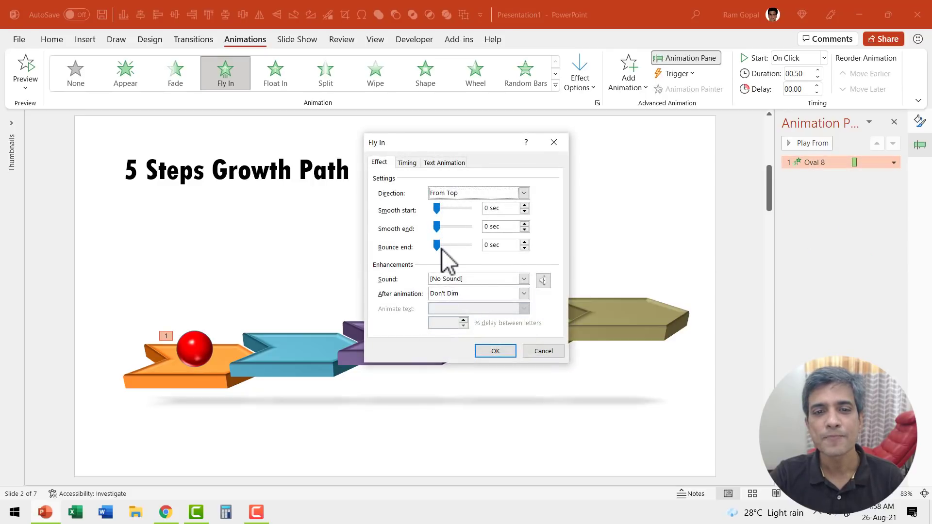
drag(436, 246, 451, 245)
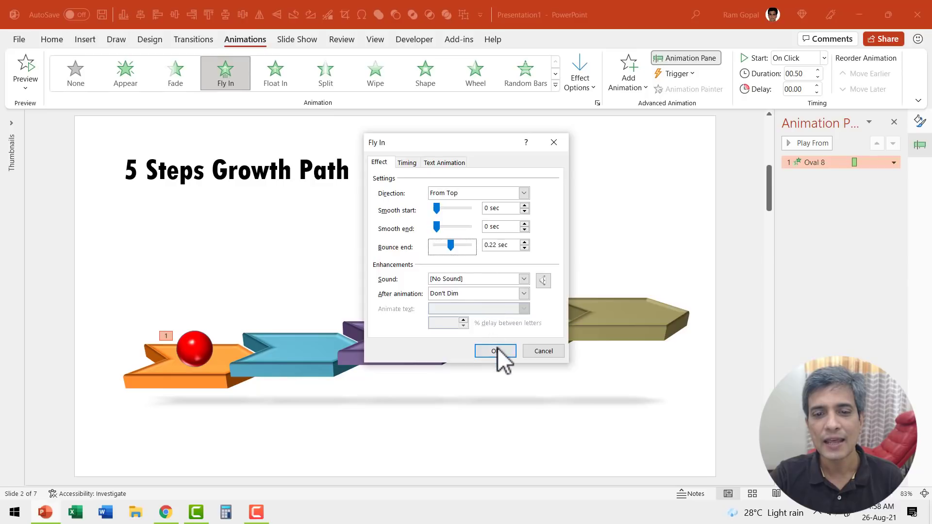
click(495, 350)
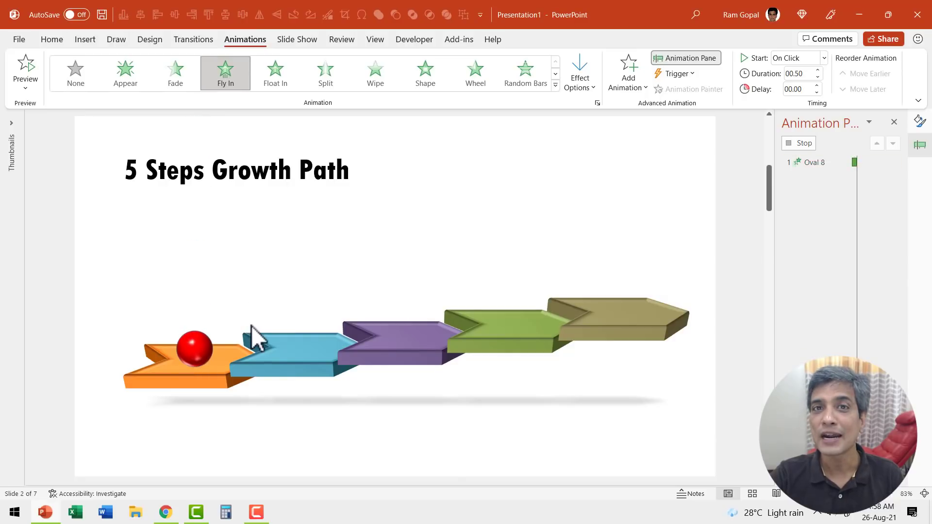
click(196, 354)
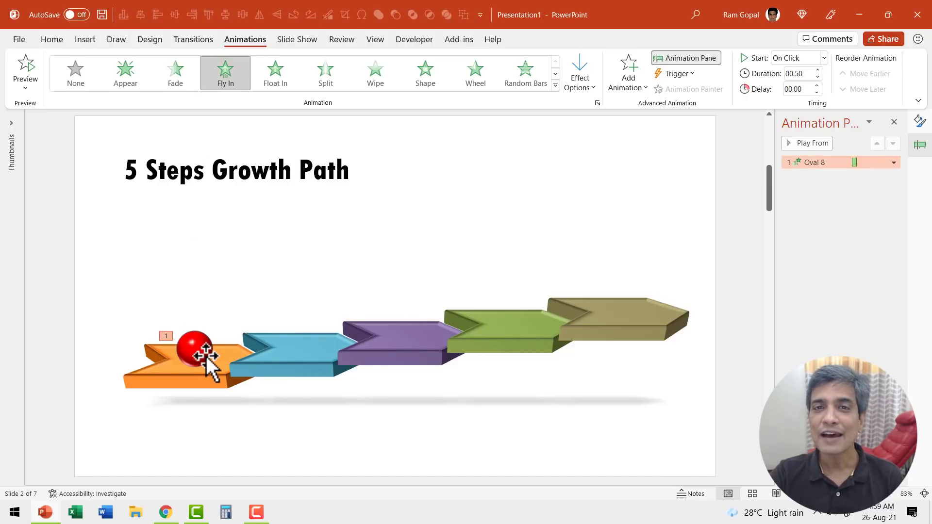
mouse_move(443, 257)
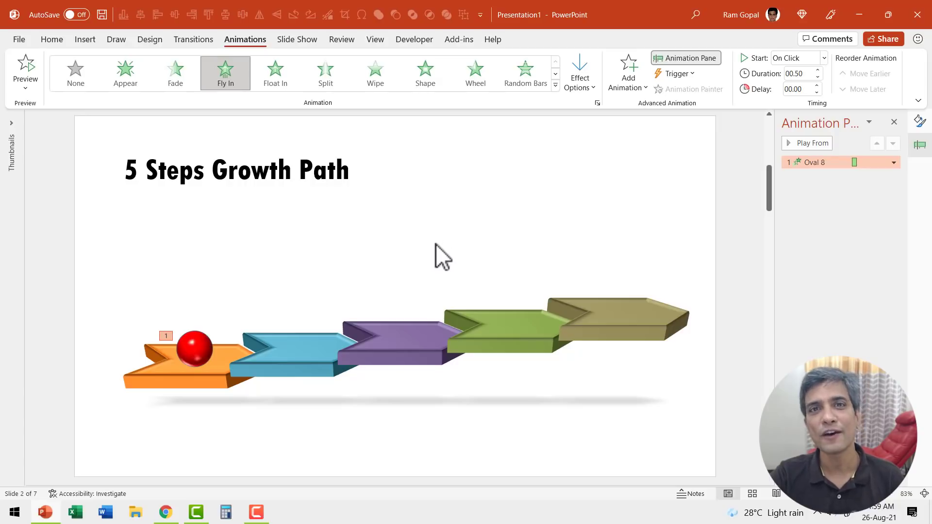
click(52, 39)
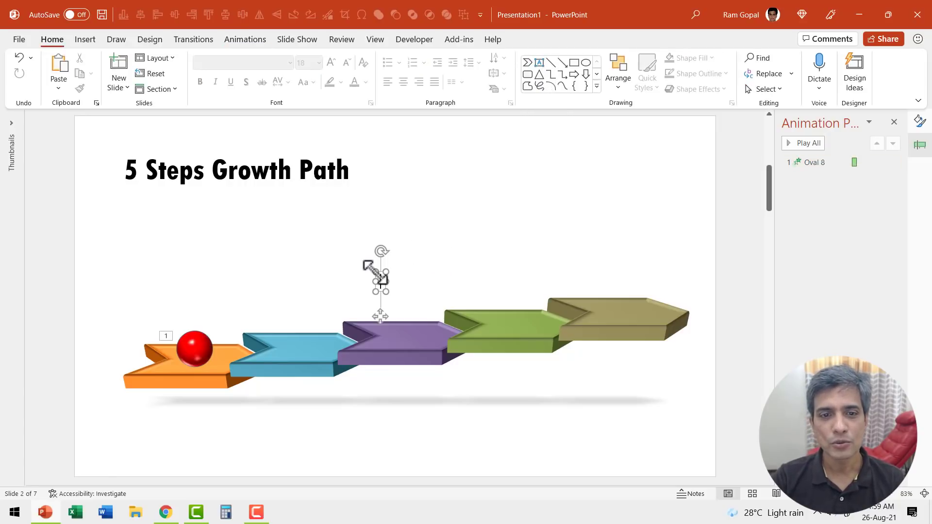
Type the label text, move it above the orange chevron, and start its animation After Previous.
text(Replace ty)
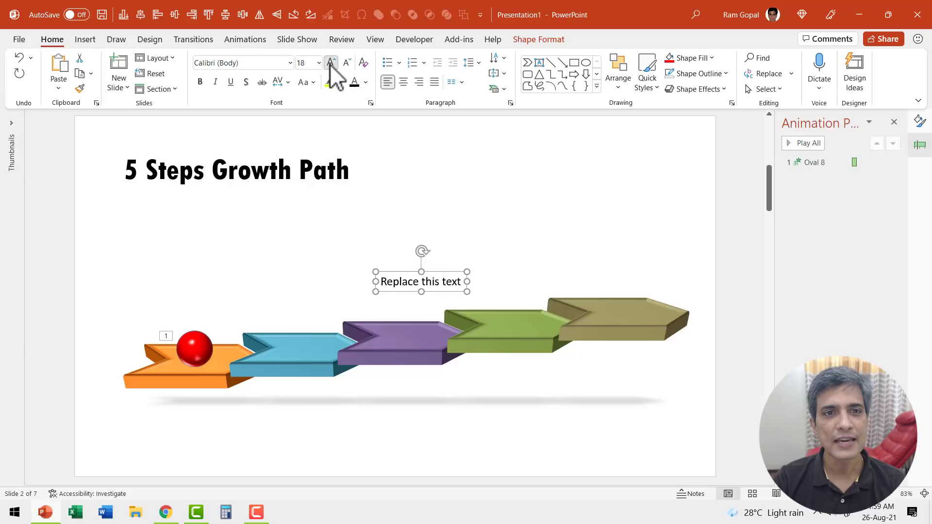
drag(421, 281, 185, 317)
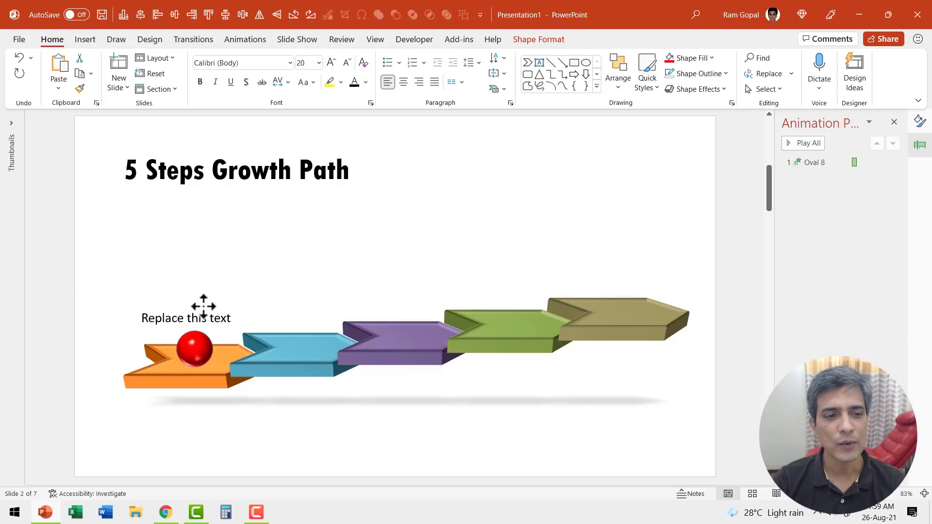
click(186, 317)
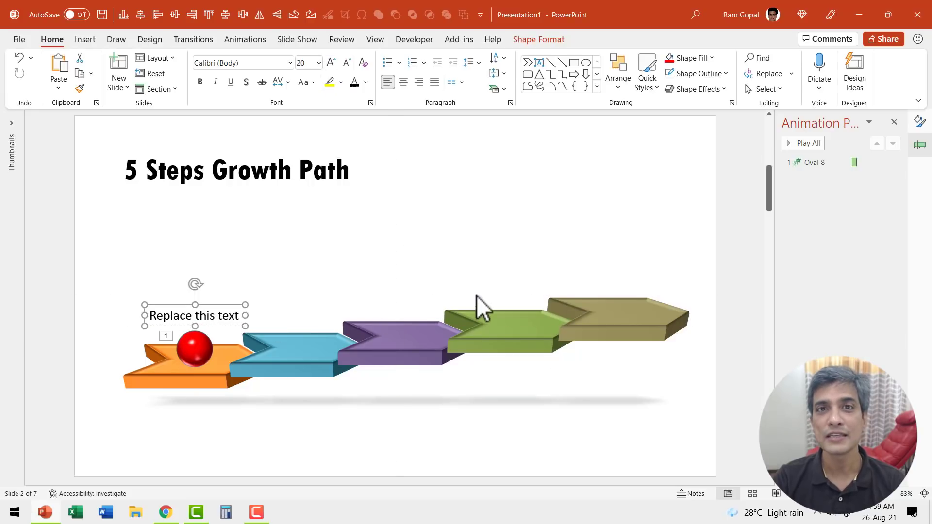
click(244, 39)
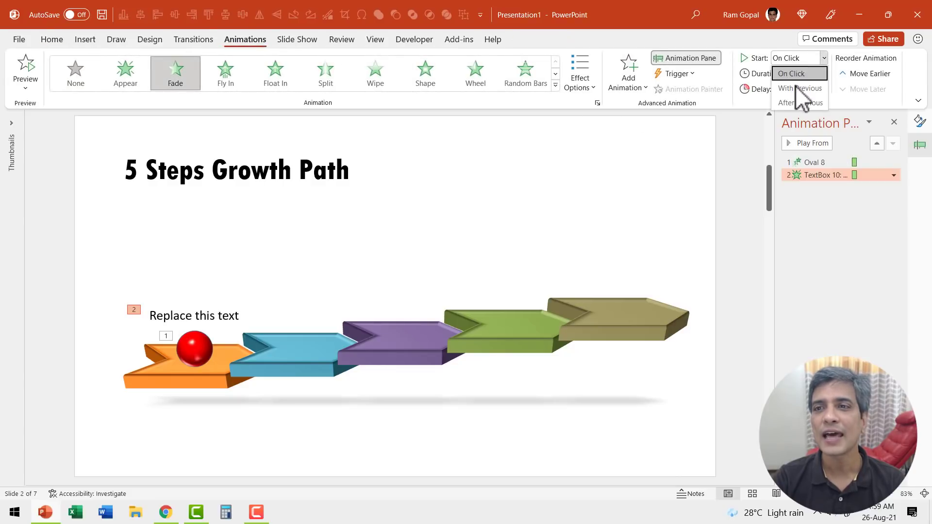
click(788, 102)
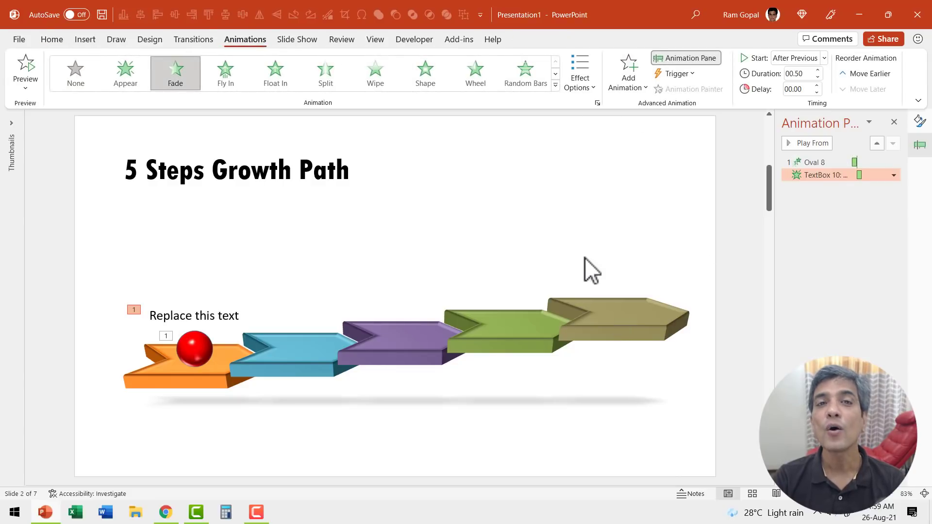
mouse_move(598, 273)
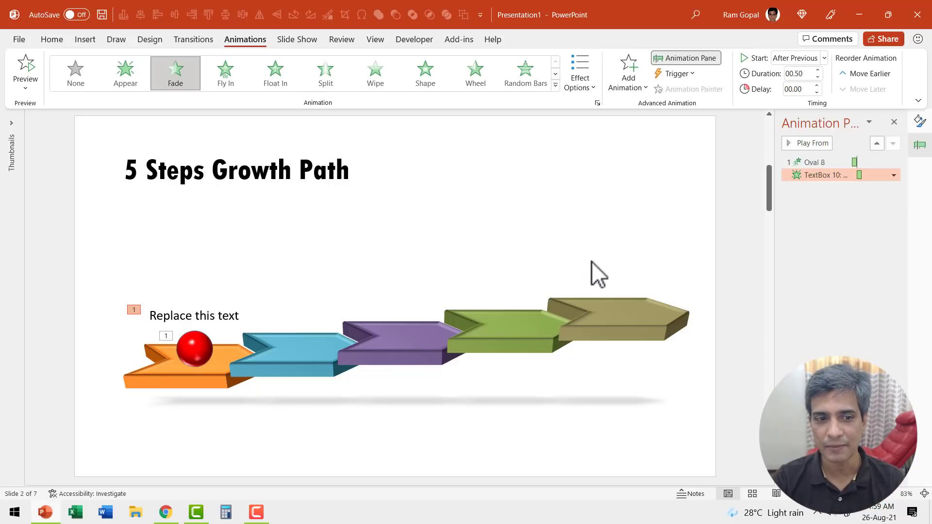
mouse_move(307, 330)
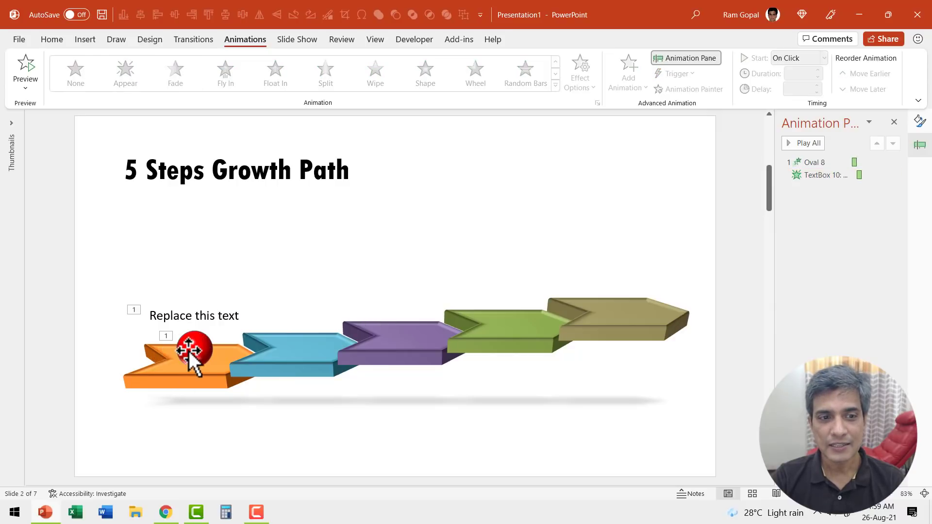
Select the red ball and open the Add Animation effects gallery.
click(225, 71)
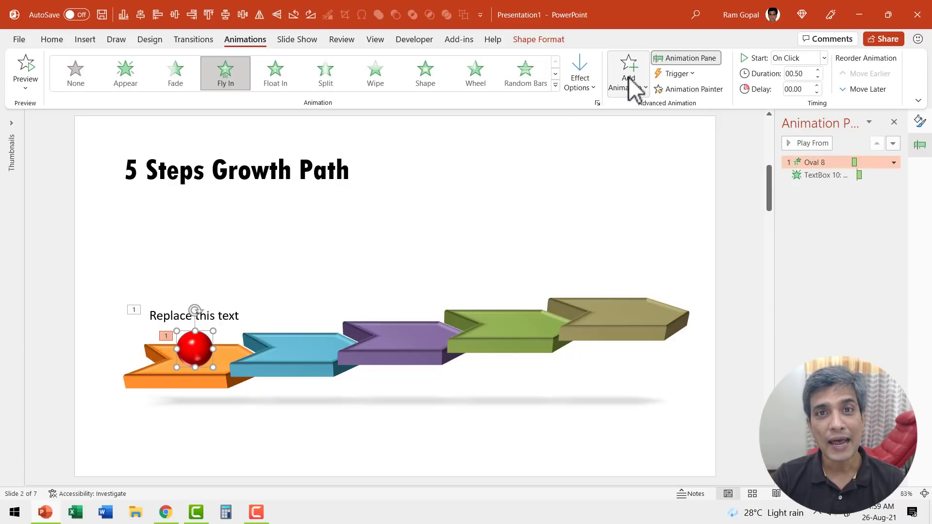
mouse_move(628, 74)
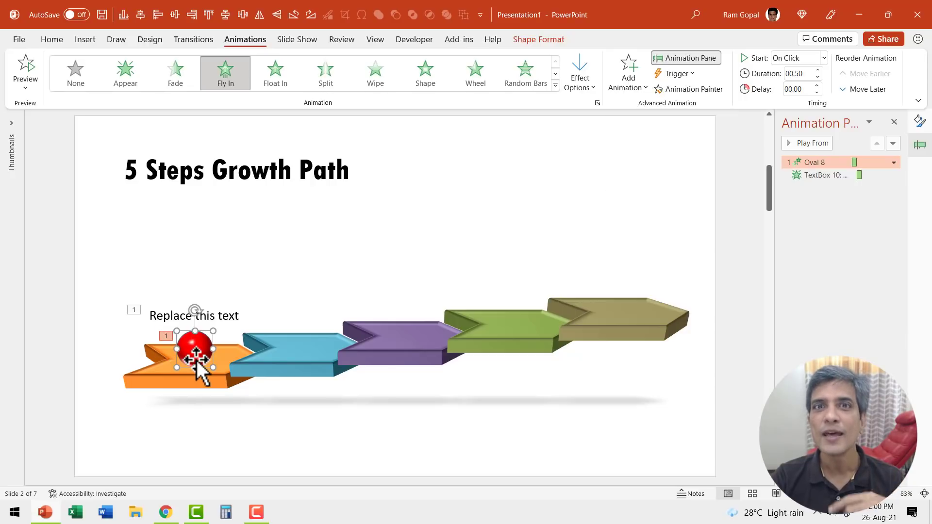
click(628, 71)
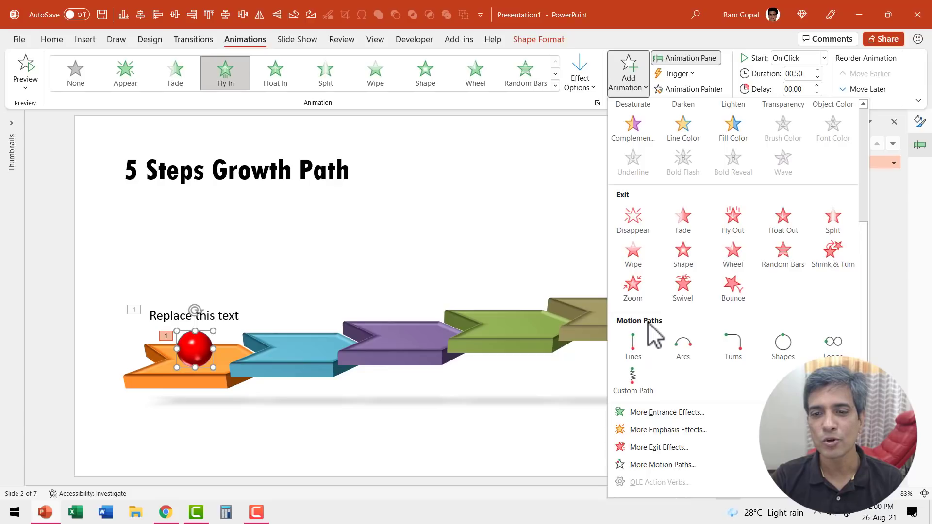
mouse_move(632, 381)
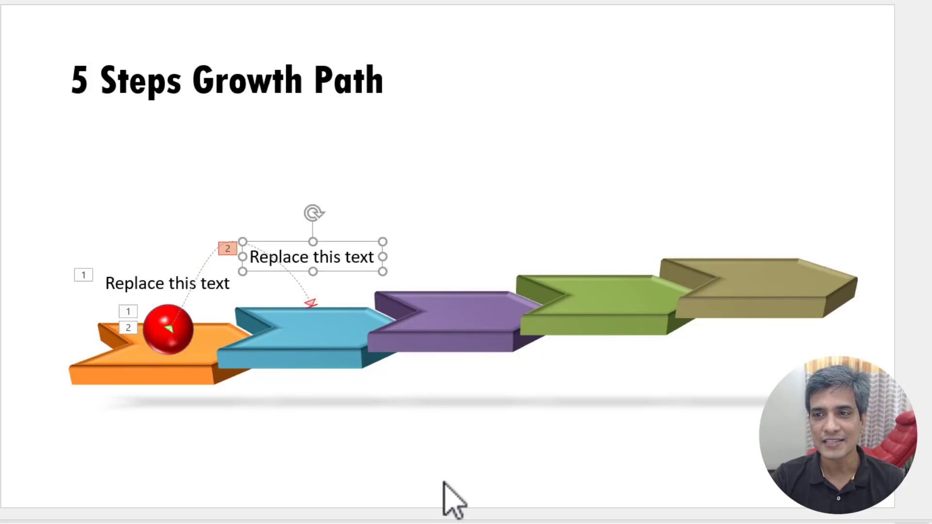
Copy the arc path and label animations so the ball jumps onto the purple step.
click(627, 68)
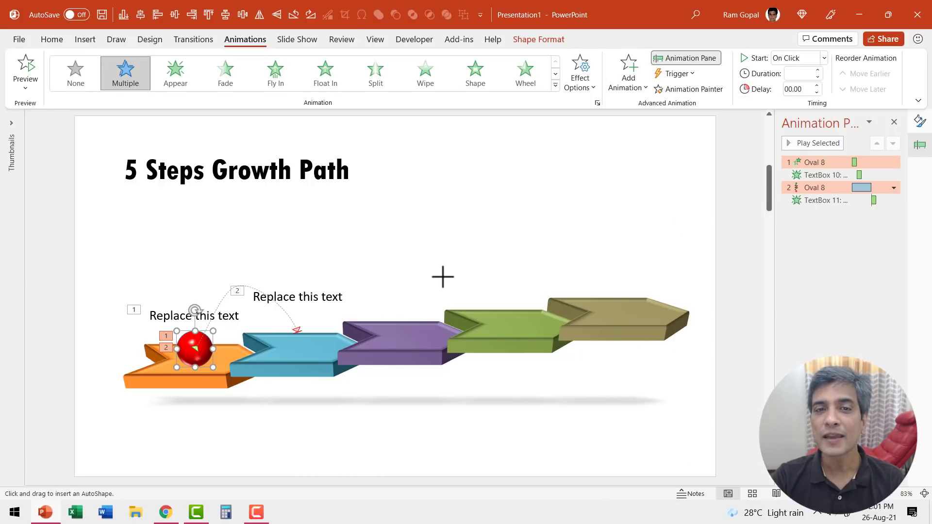
right_click(379, 371)
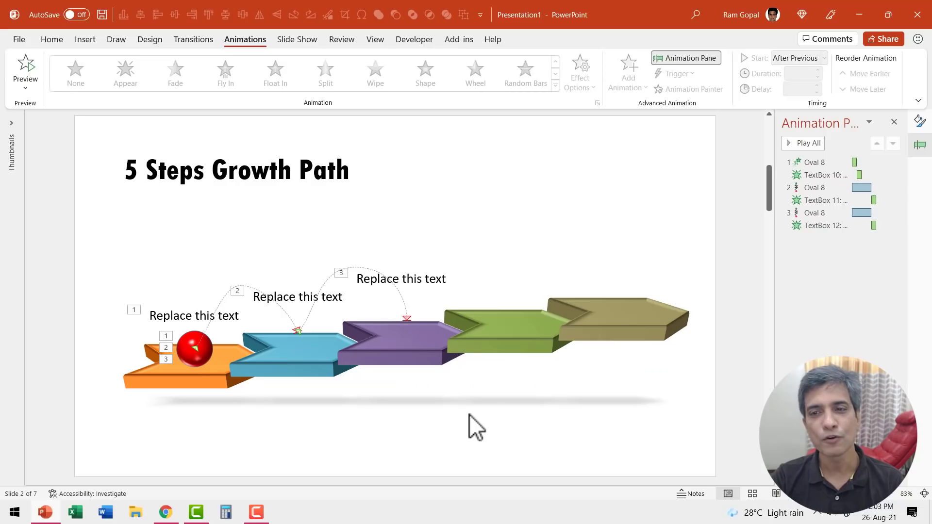
Select the ball's Oval 8 jump animations and set their duration to 01.75.
click(814, 188)
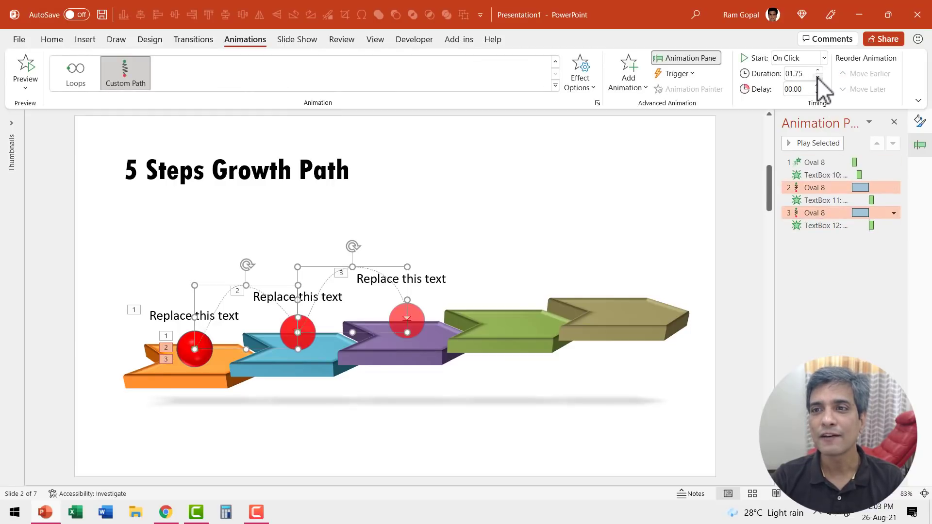
click(817, 77)
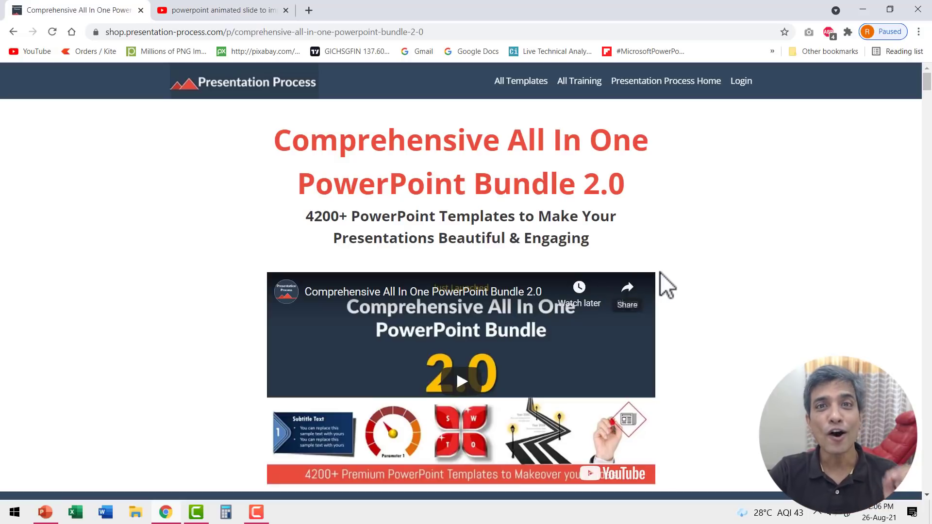
mouse_move(523, 216)
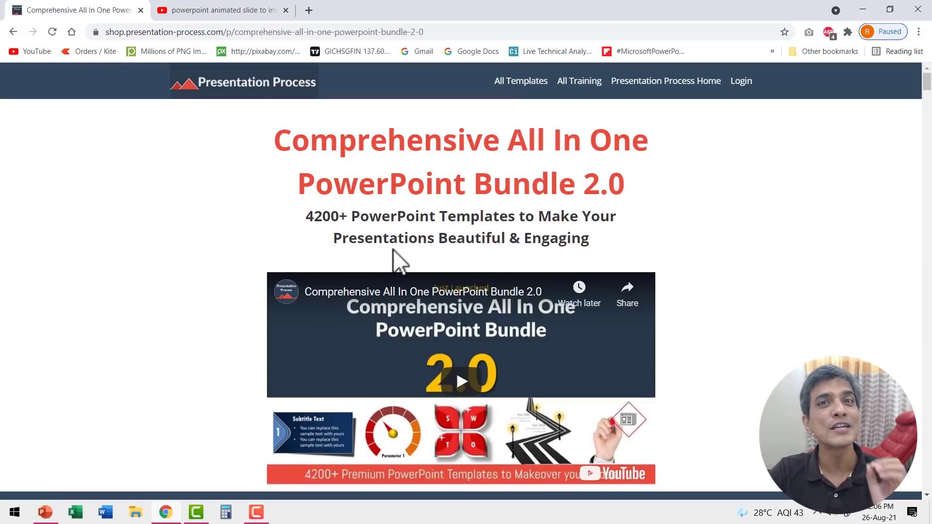
mouse_move(732, 333)
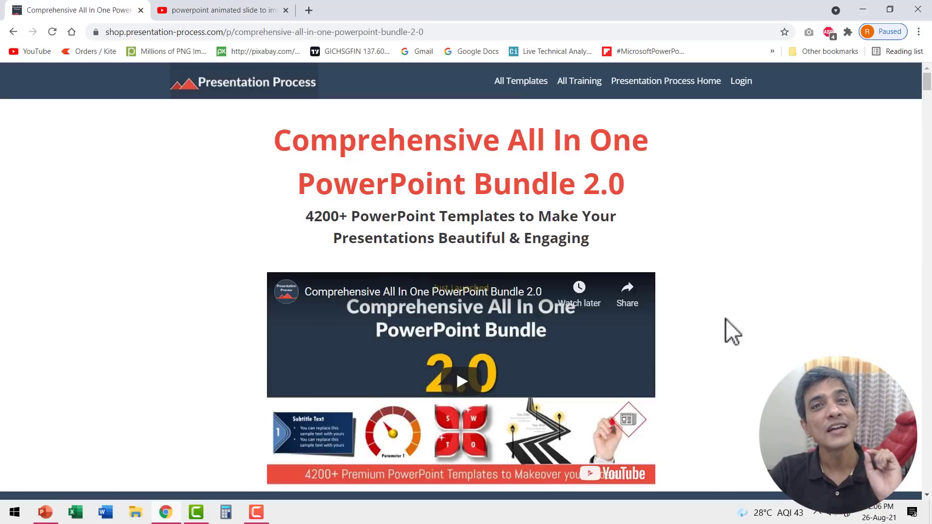